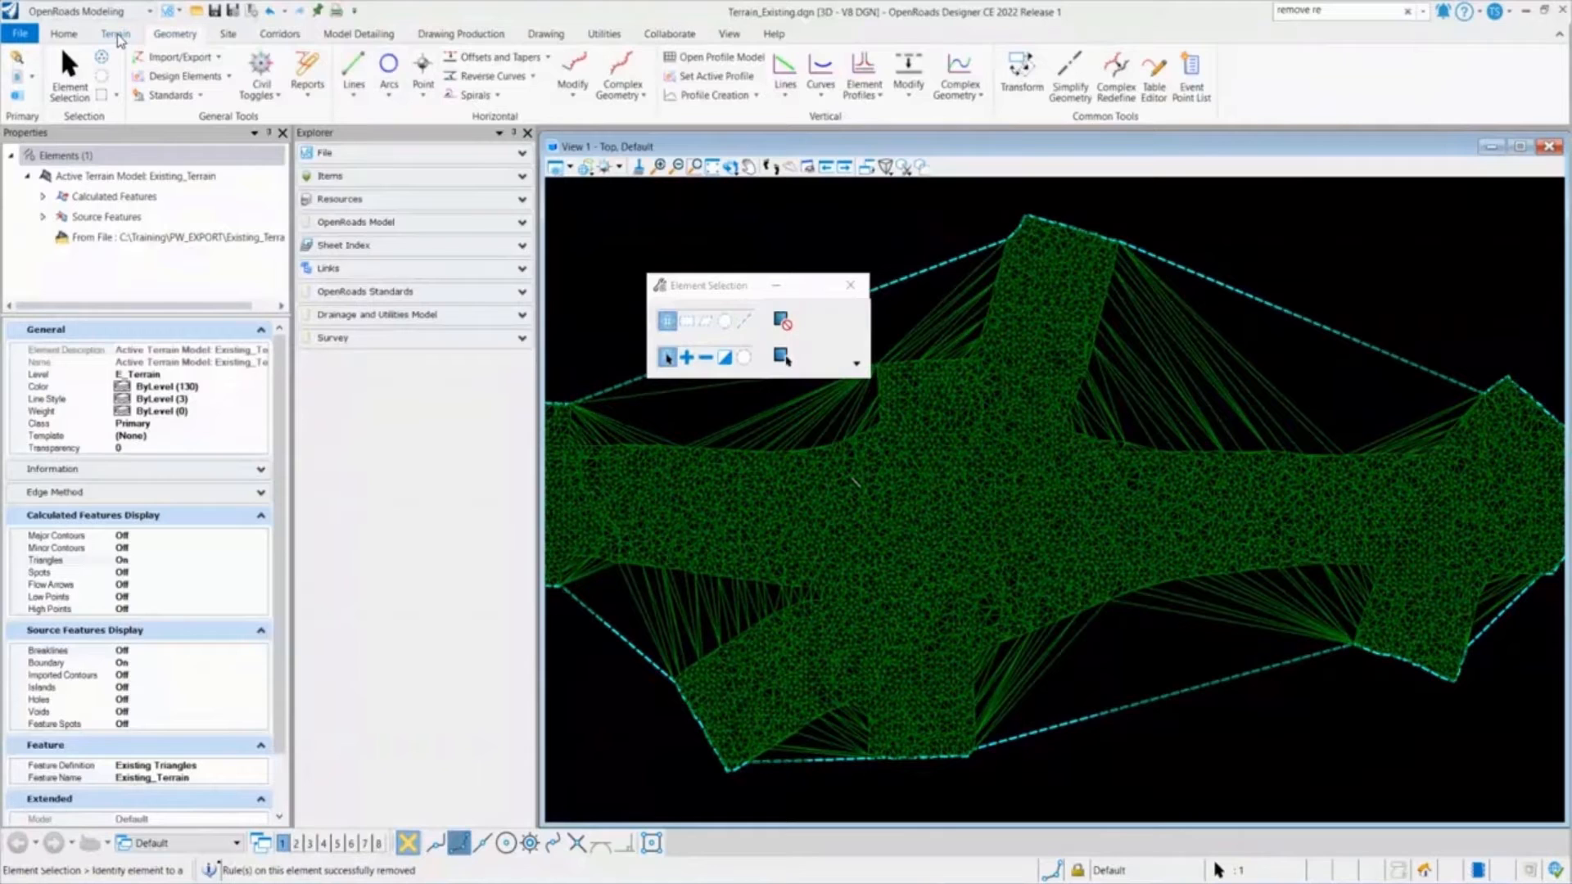
# - Select the existing terrain model and view its Quick Properties from the Terrain tools
pyautogui.click(111, 33)
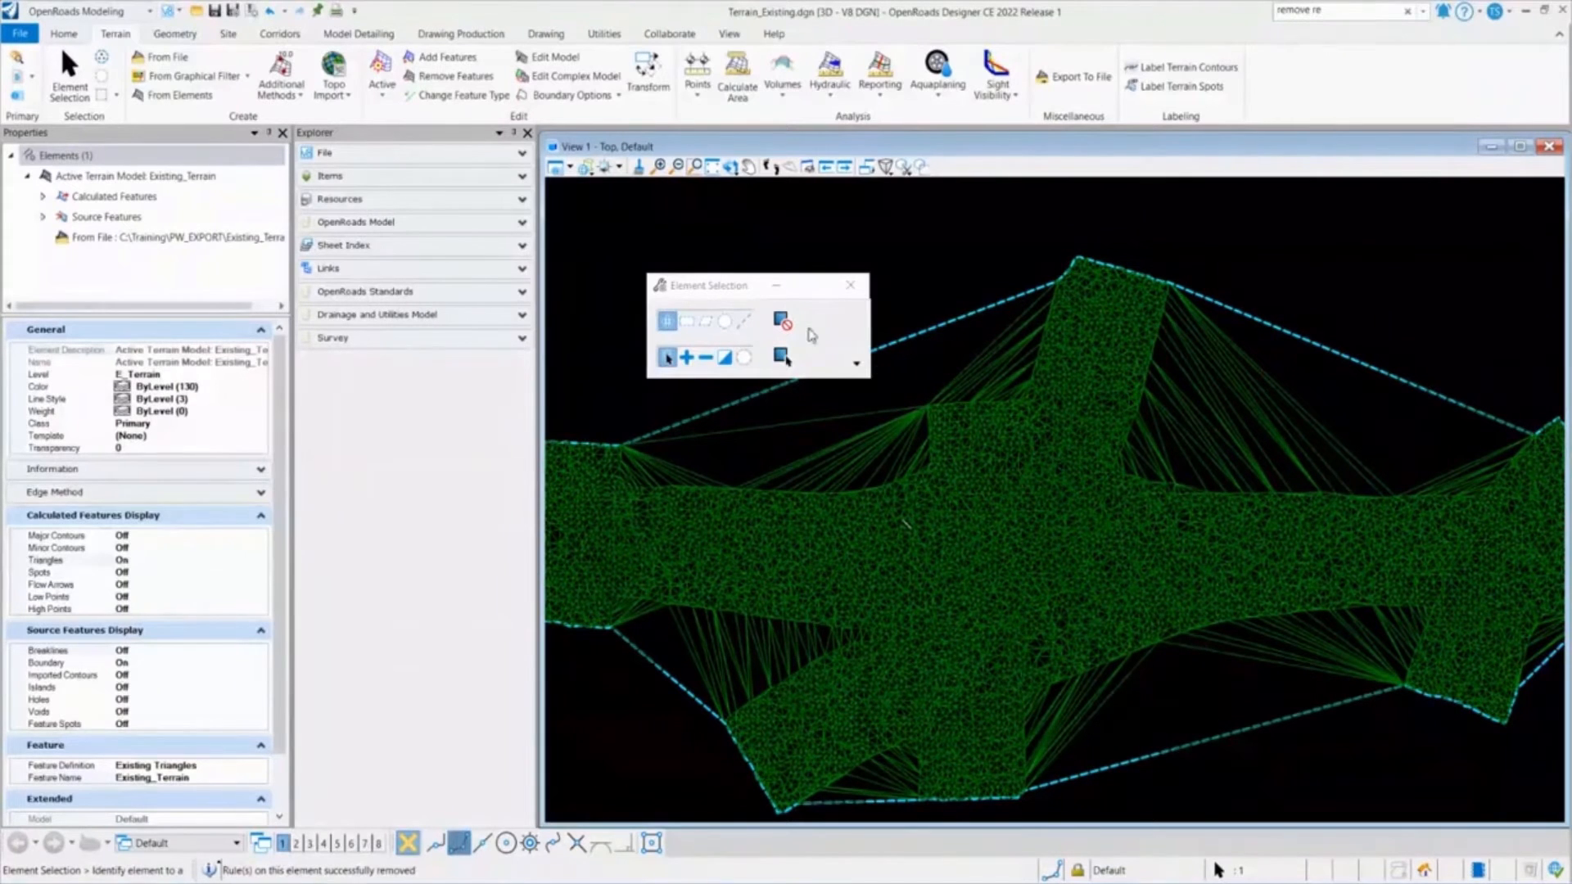
pyautogui.moveTo(756, 285); pyautogui.dragTo(704, 223)
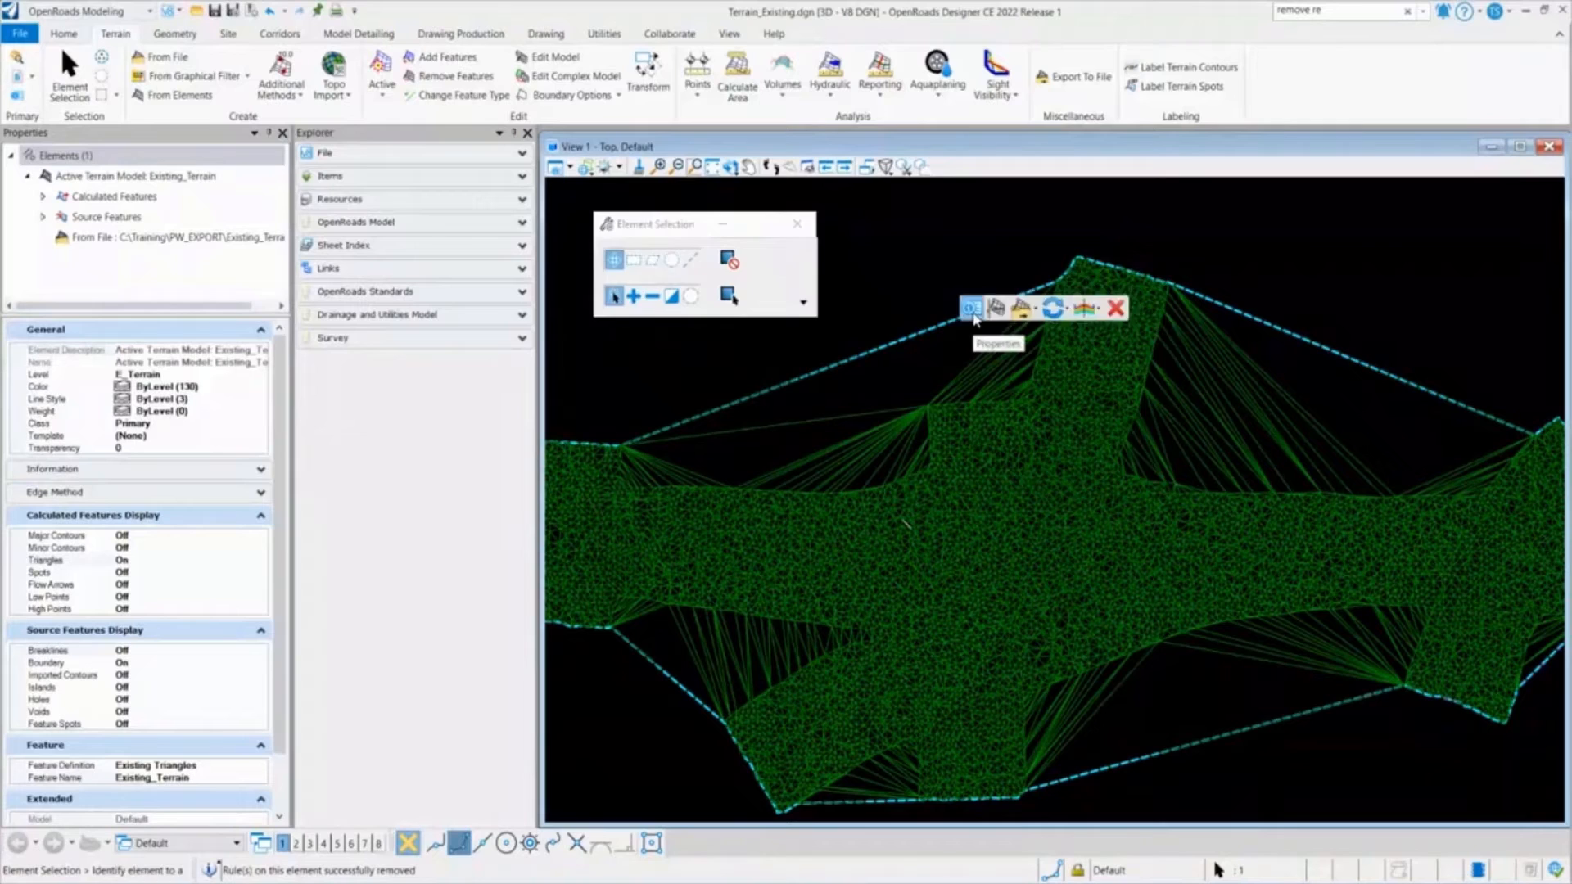
pyautogui.click(970, 308)
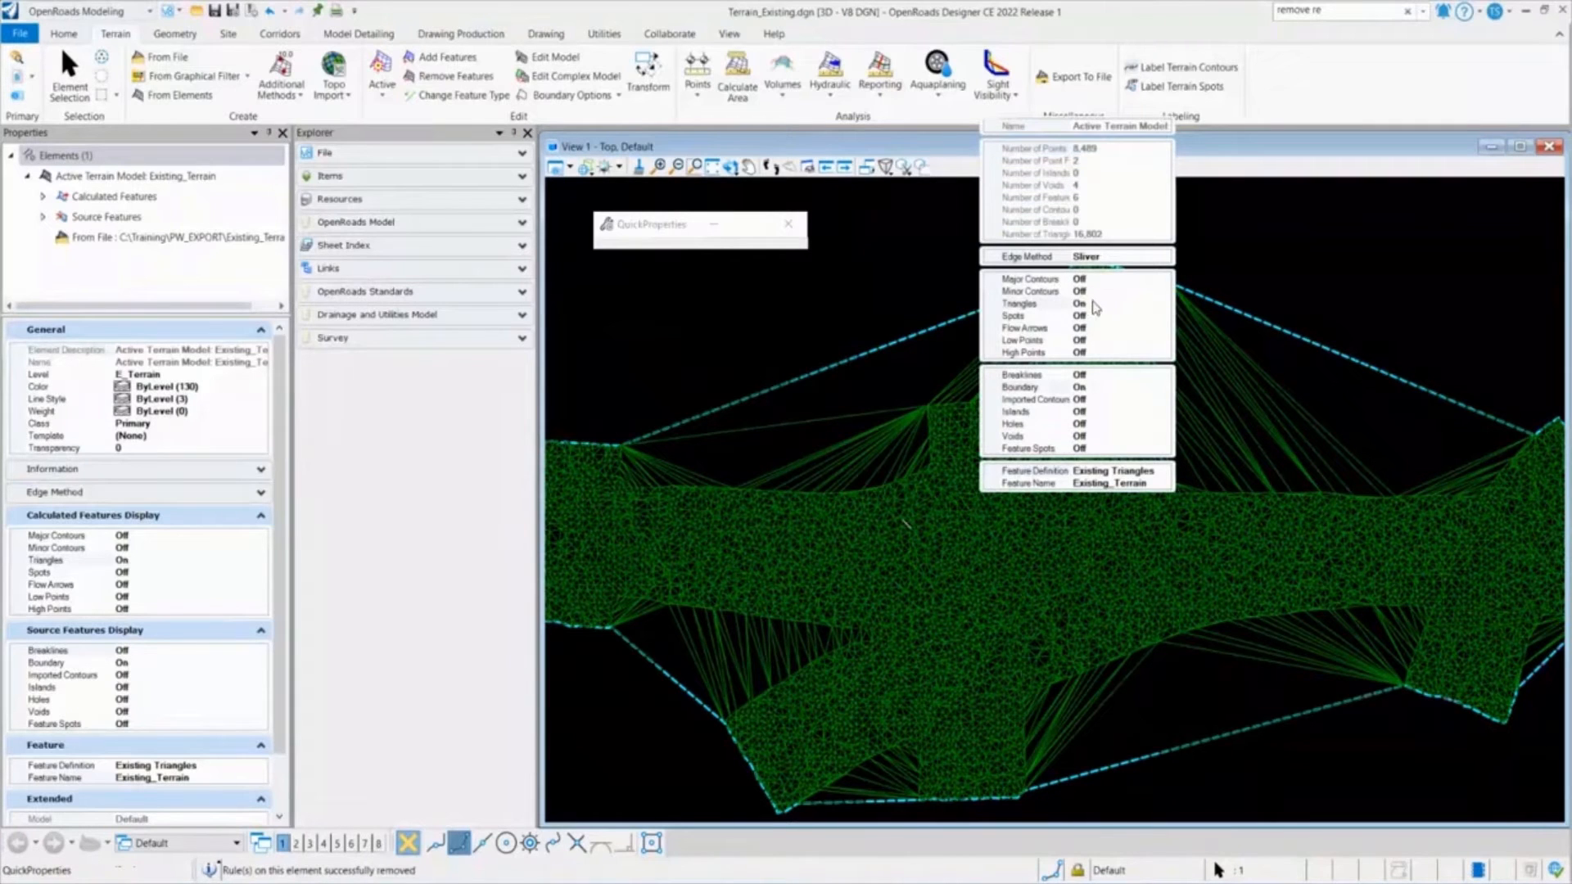
# - Switch Triangles Off and Major and Minor Contours On for the terrain
pyautogui.click(1078, 303)
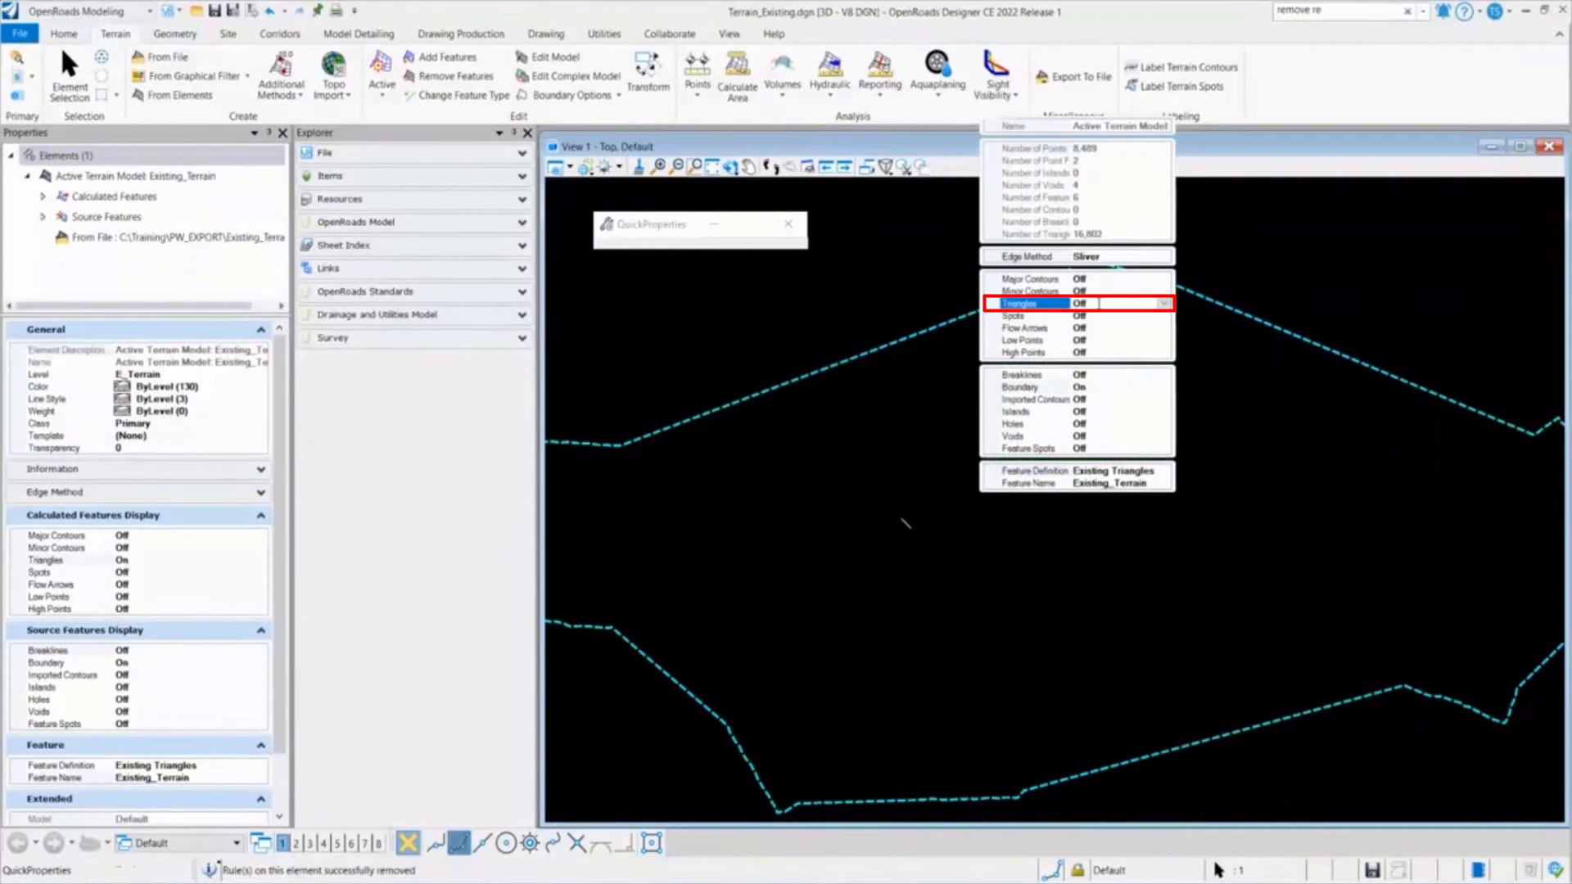
pyautogui.click(1079, 279)
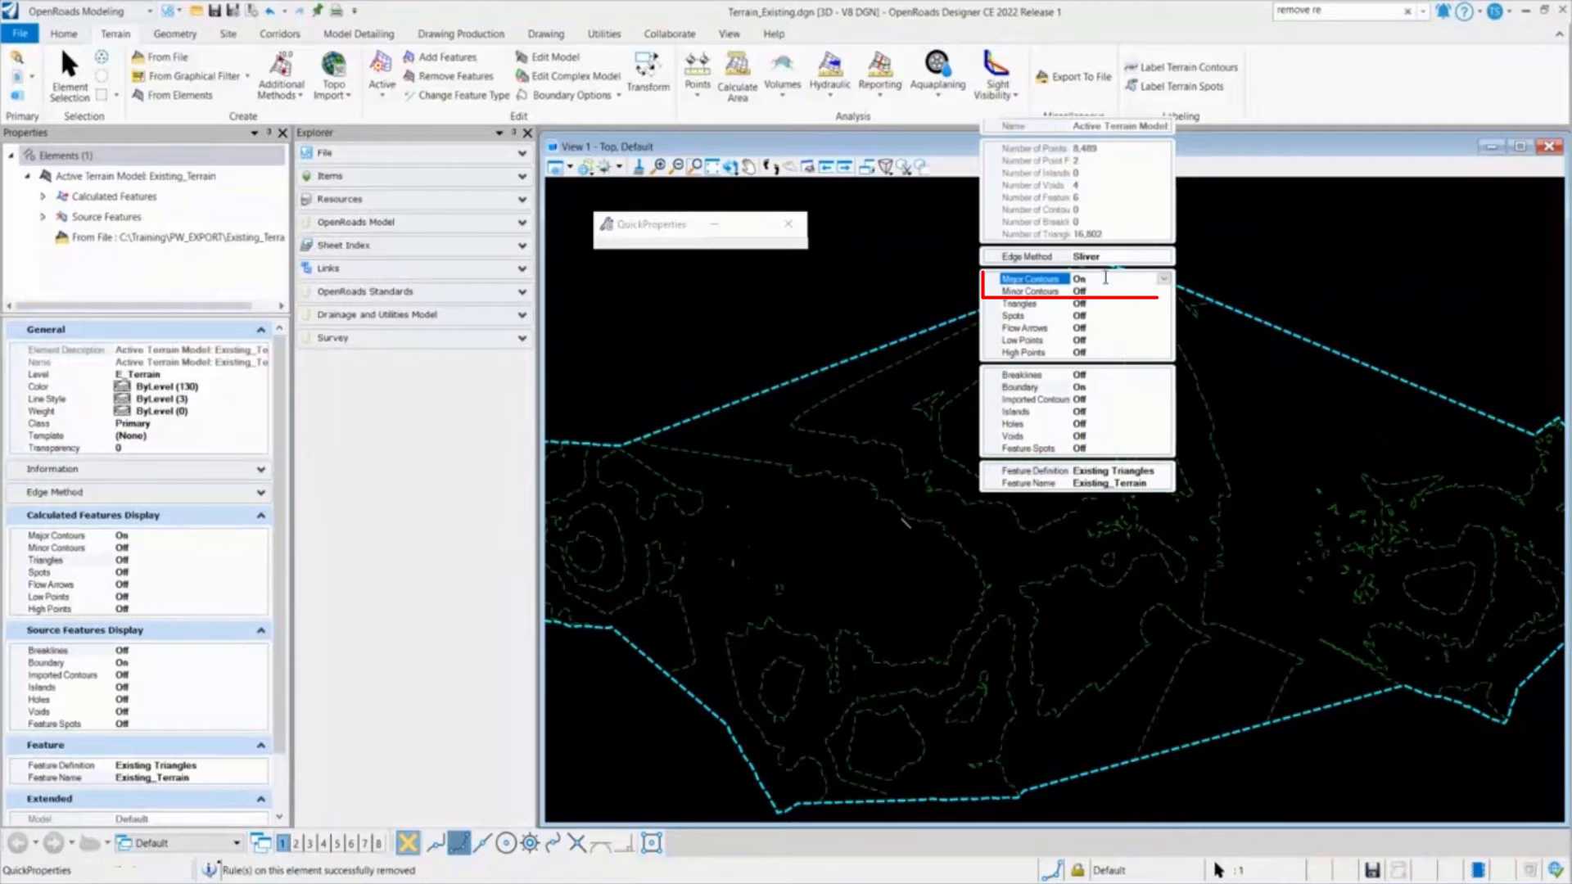
pyautogui.click(1081, 291)
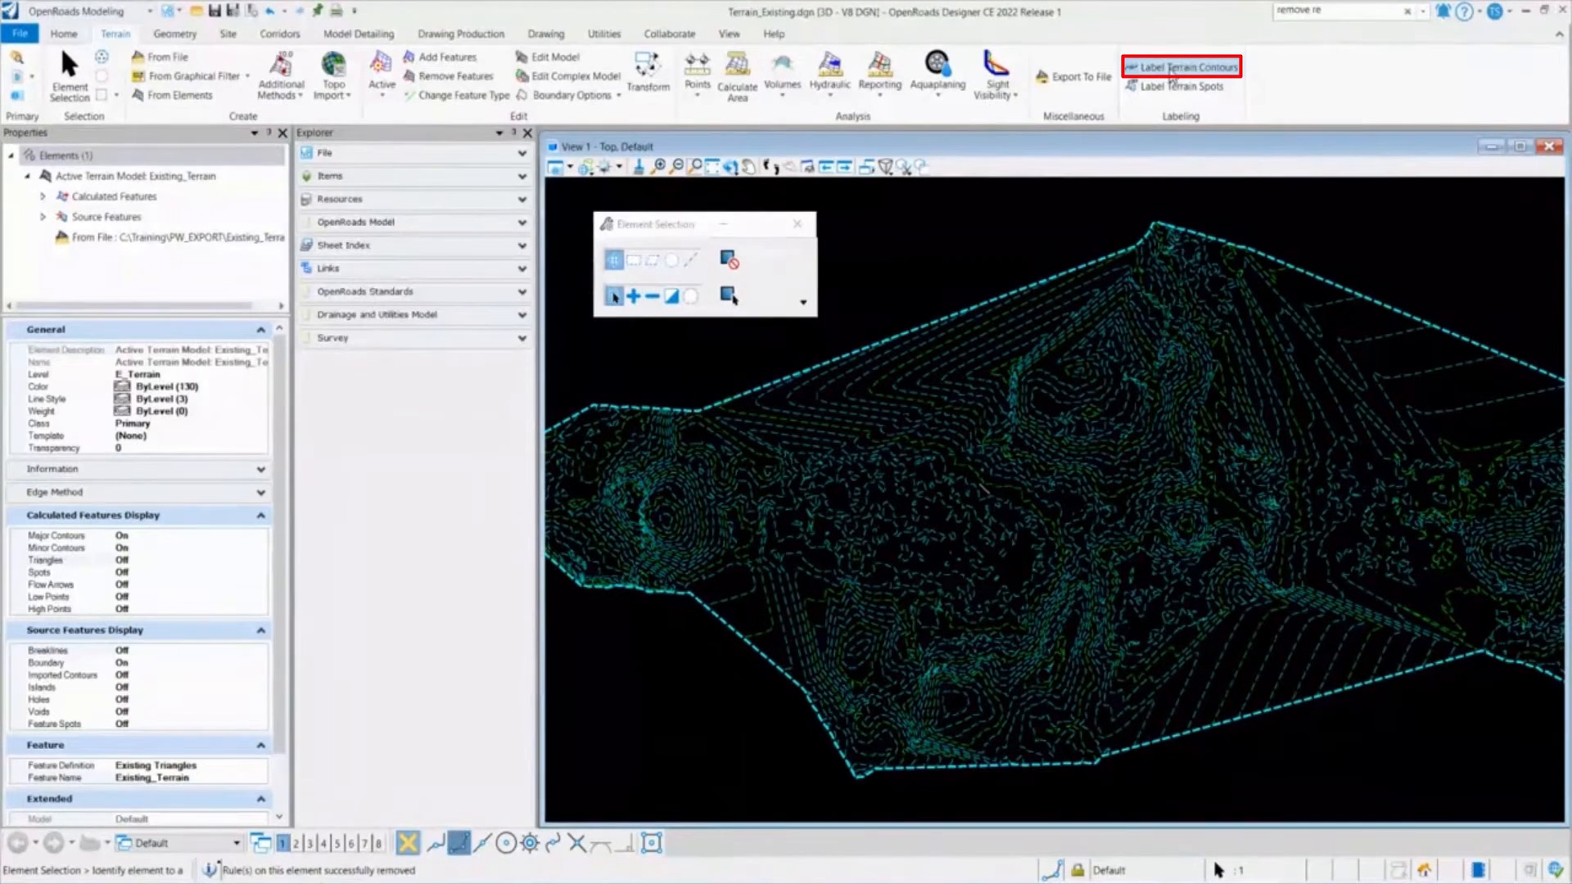
# - Start Label Terrain Contours on Existing_Terrain, keeping All Contours and Up slope alignment
pyautogui.click(1185, 65)
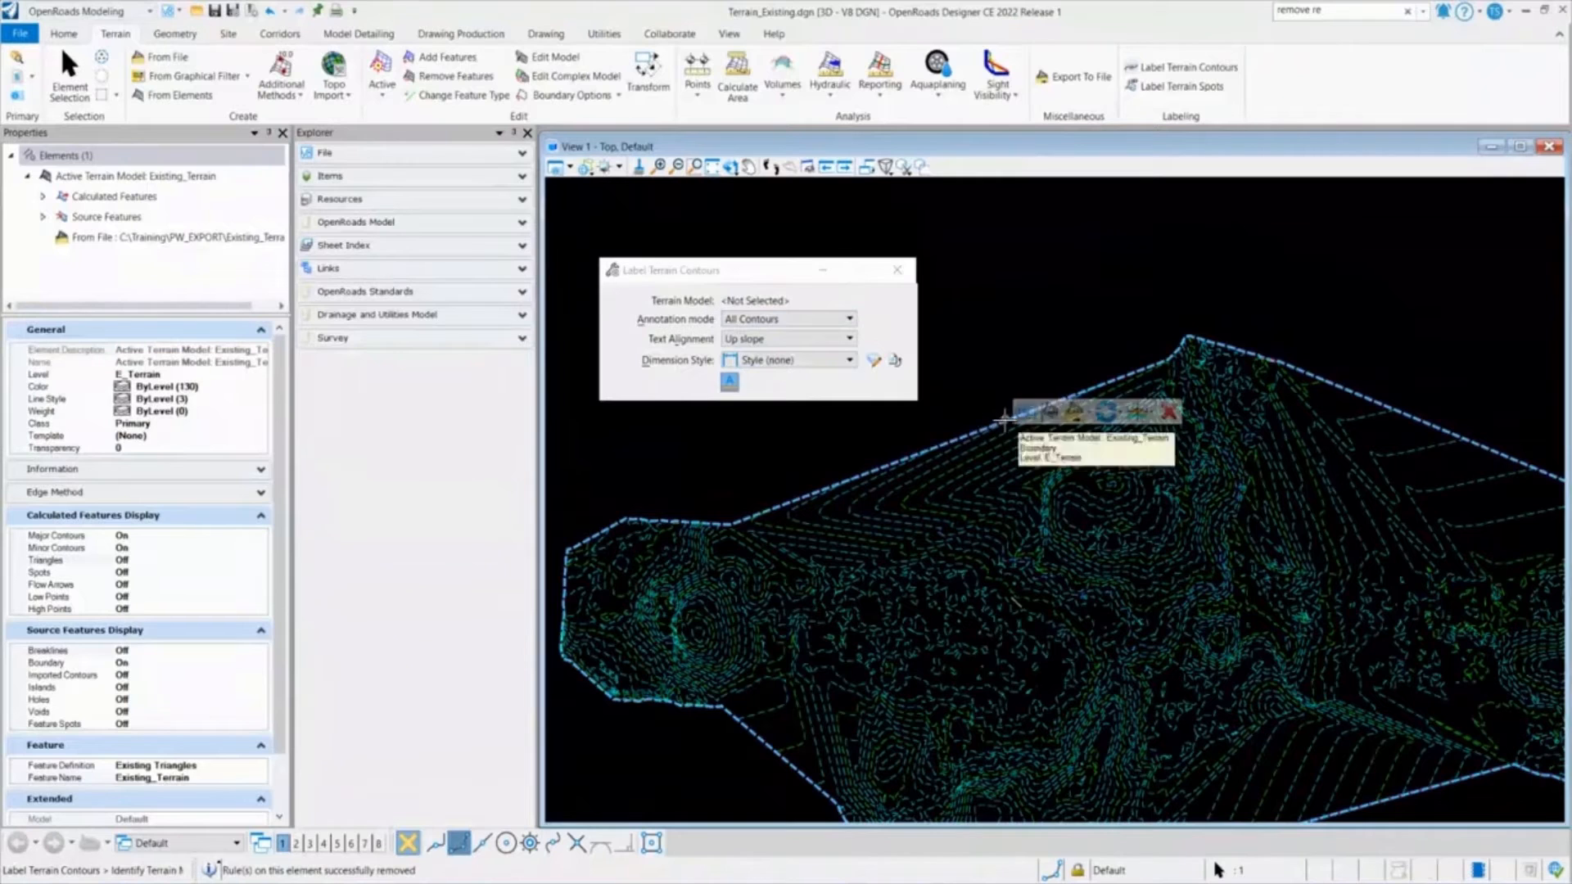
pyautogui.click(1002, 422)
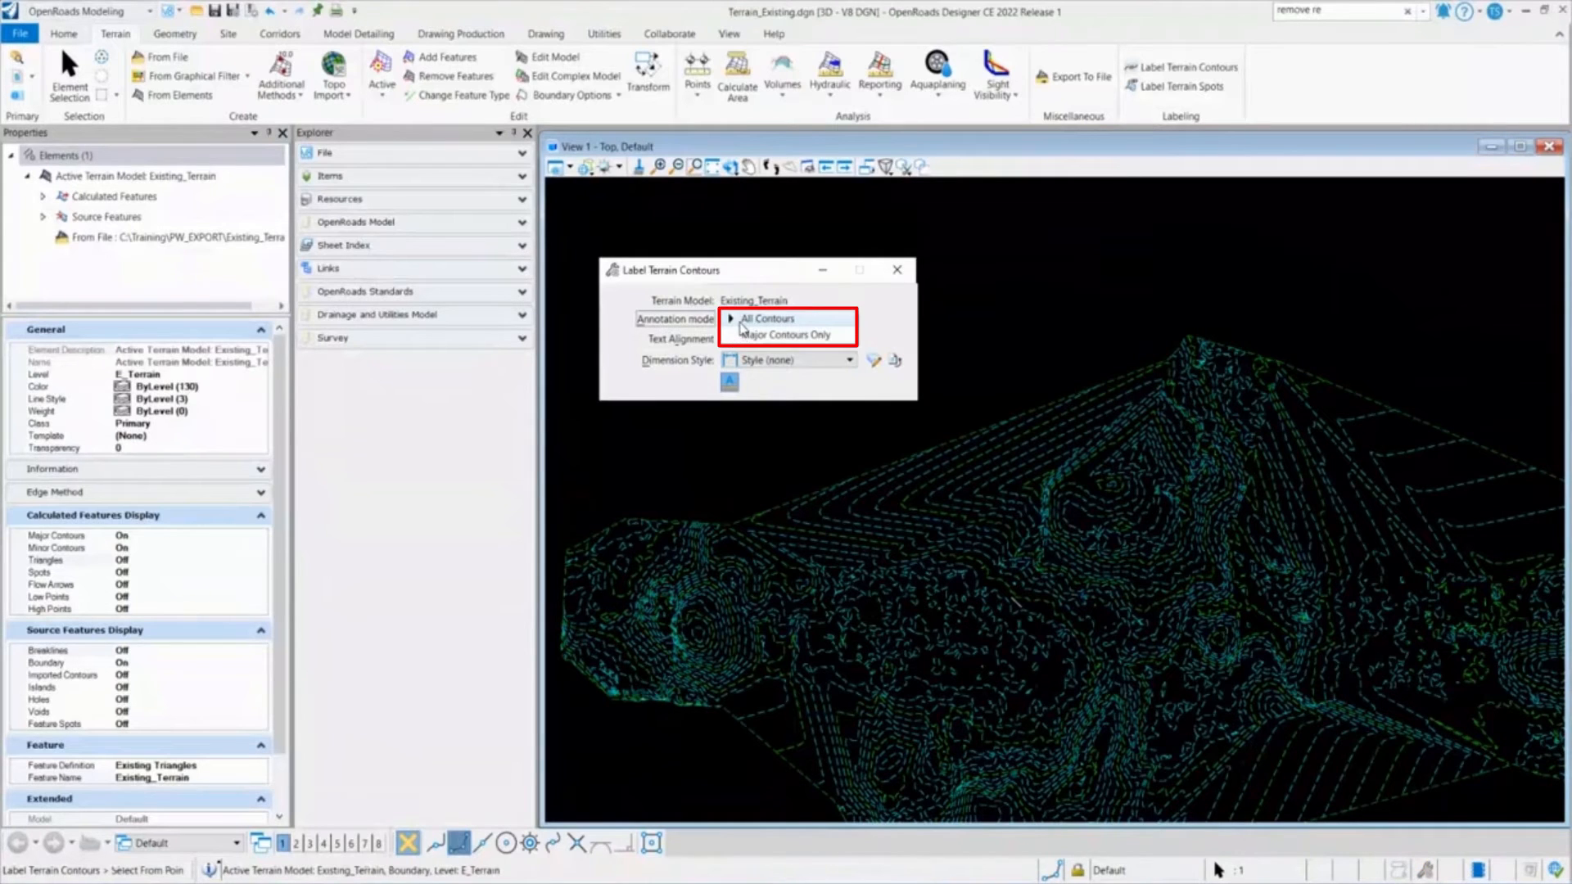
pyautogui.moveTo(777, 344)
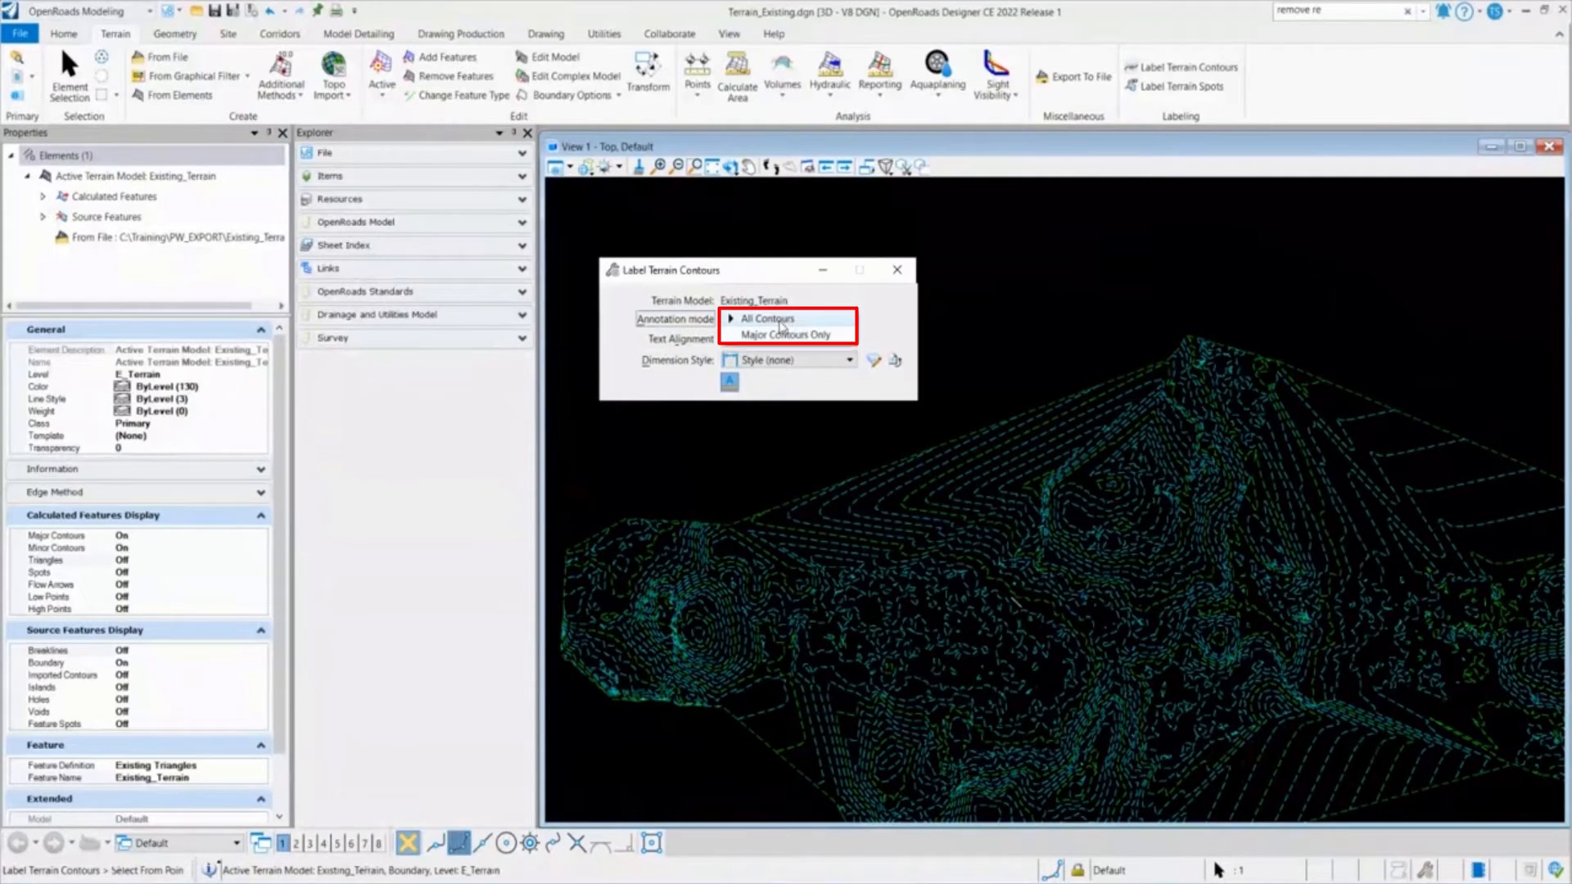
pyautogui.click(766, 318)
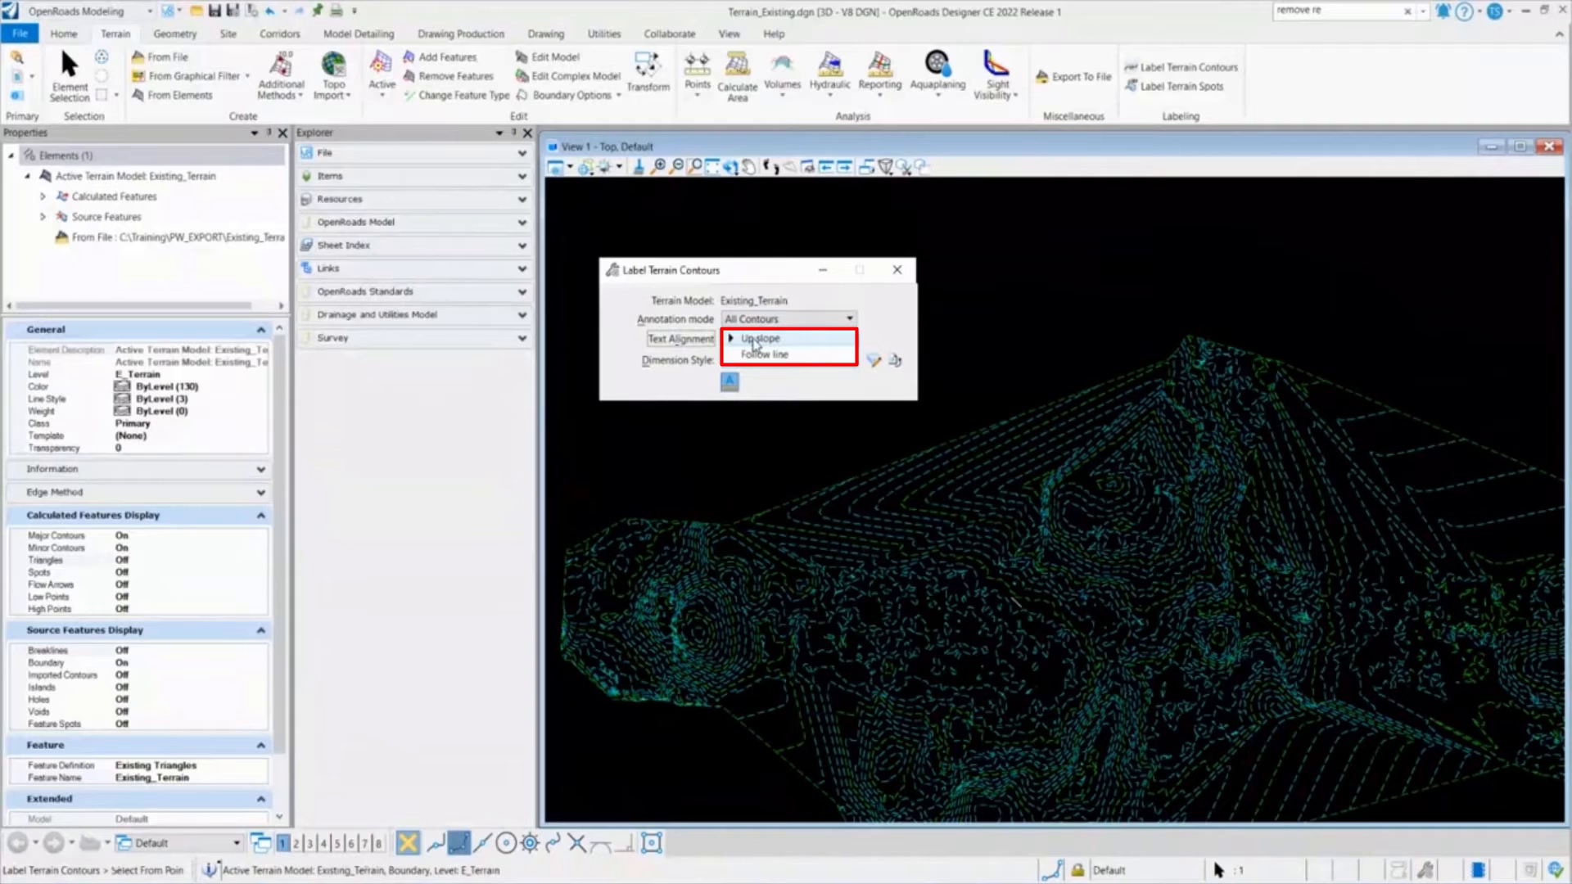
pyautogui.moveTo(776, 357)
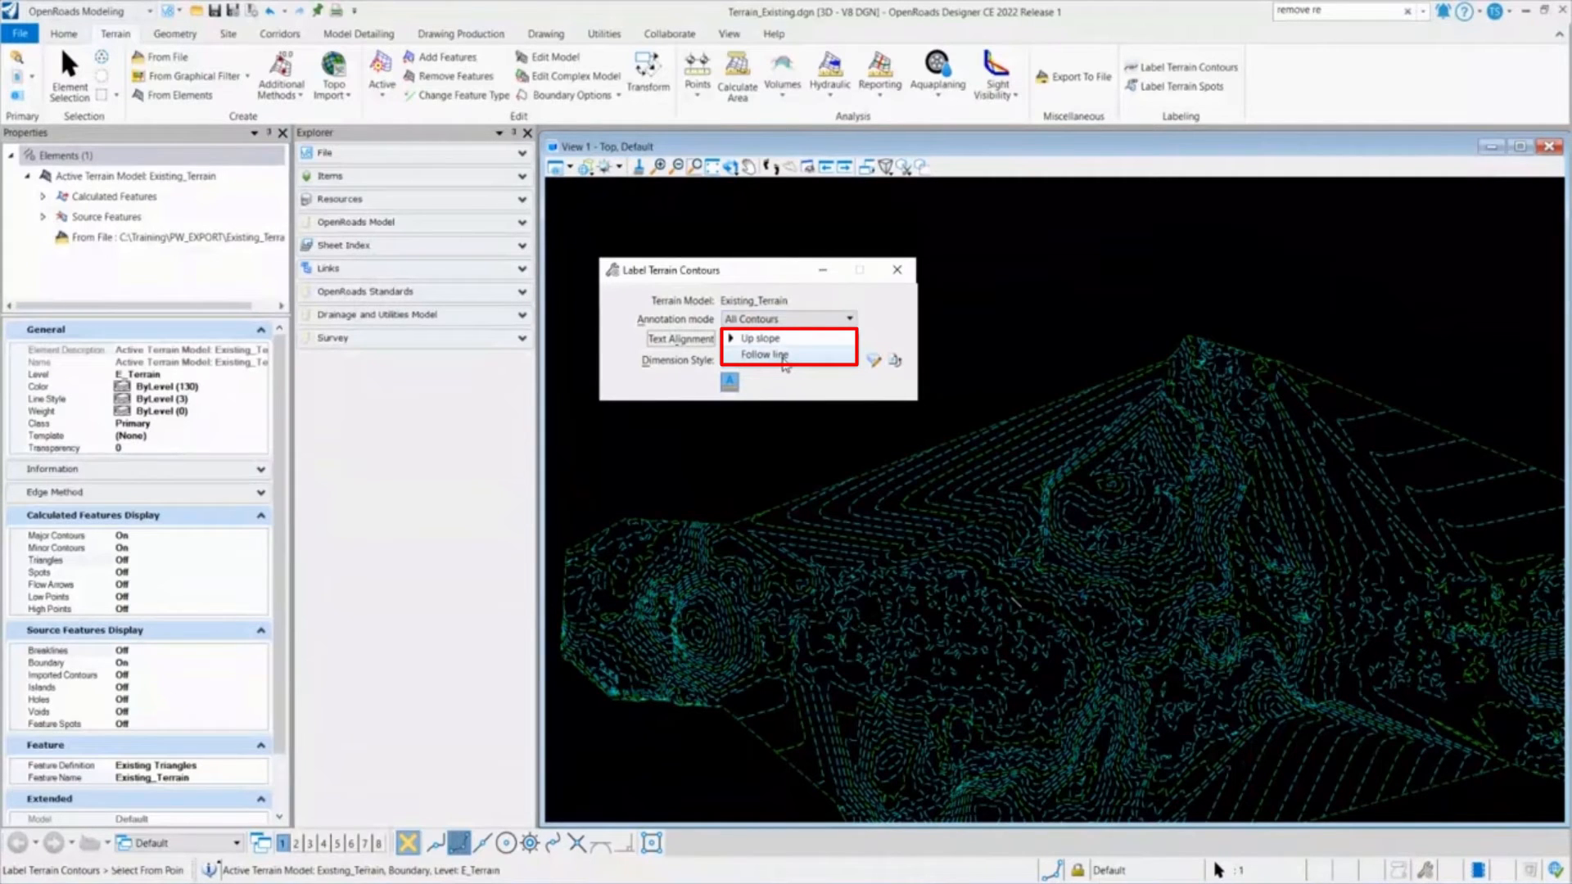
pyautogui.moveTo(771, 337)
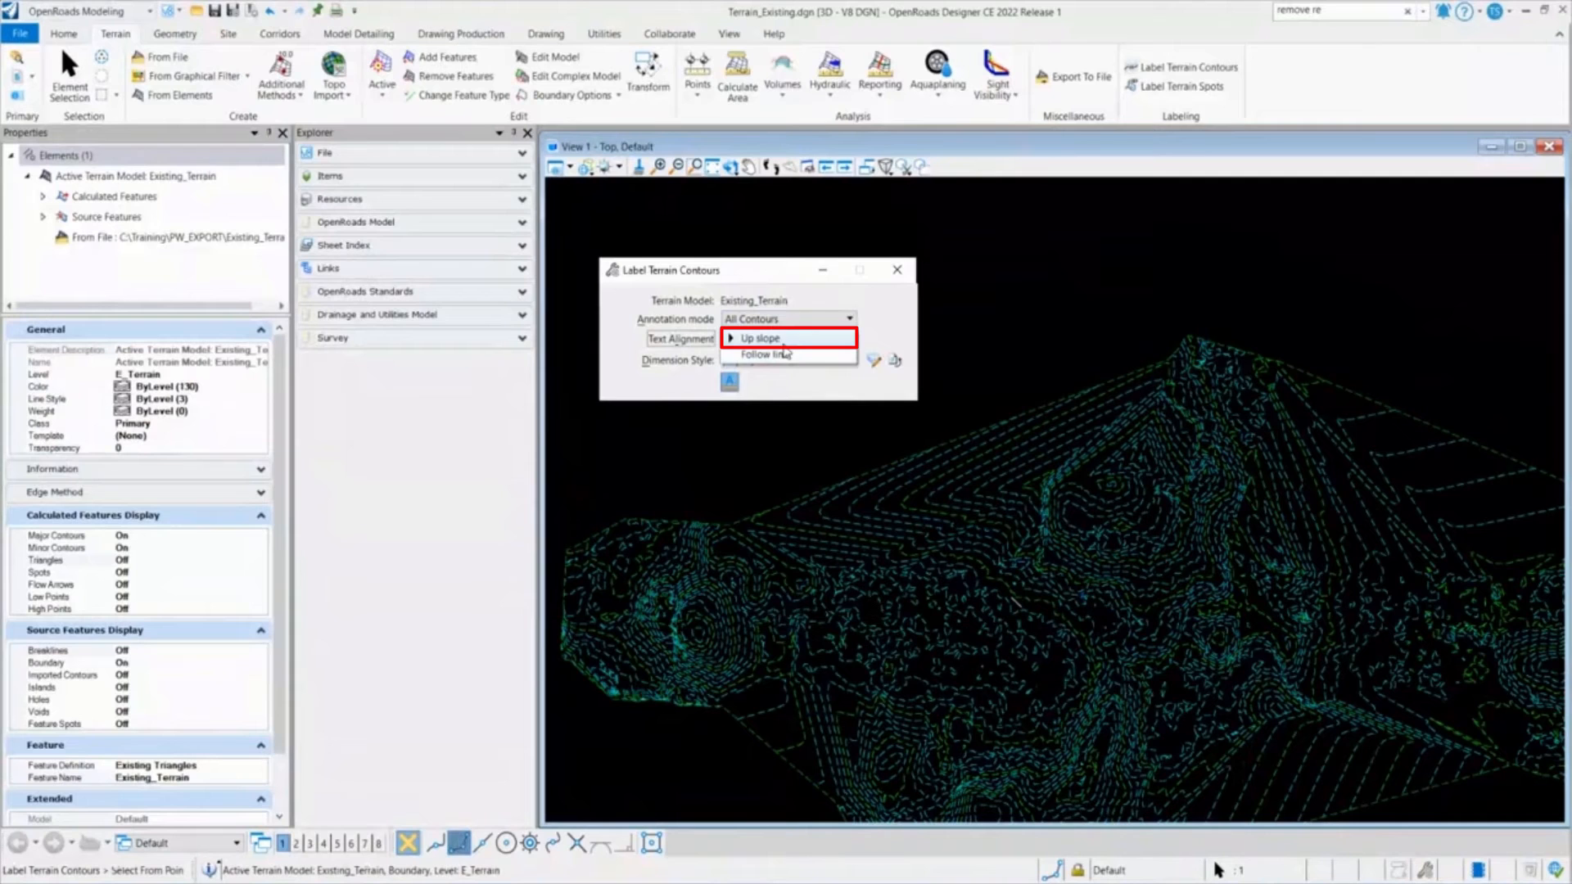
pyautogui.click(760, 337)
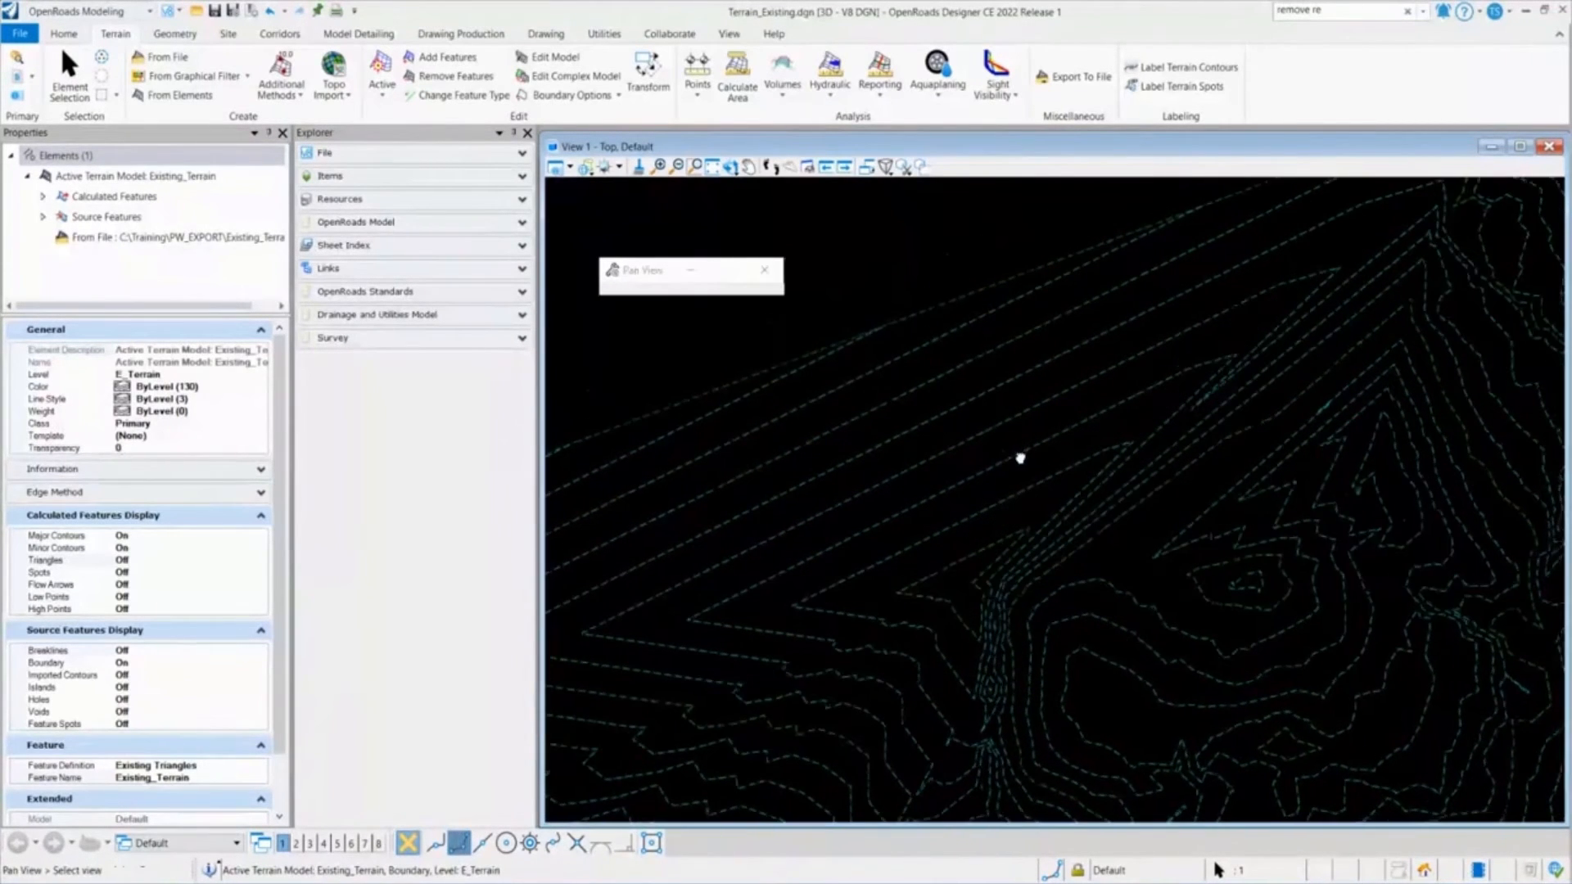
# - Pan the view over the contours before placing the up-slope elevation labels
pyautogui.click(1192, 68)
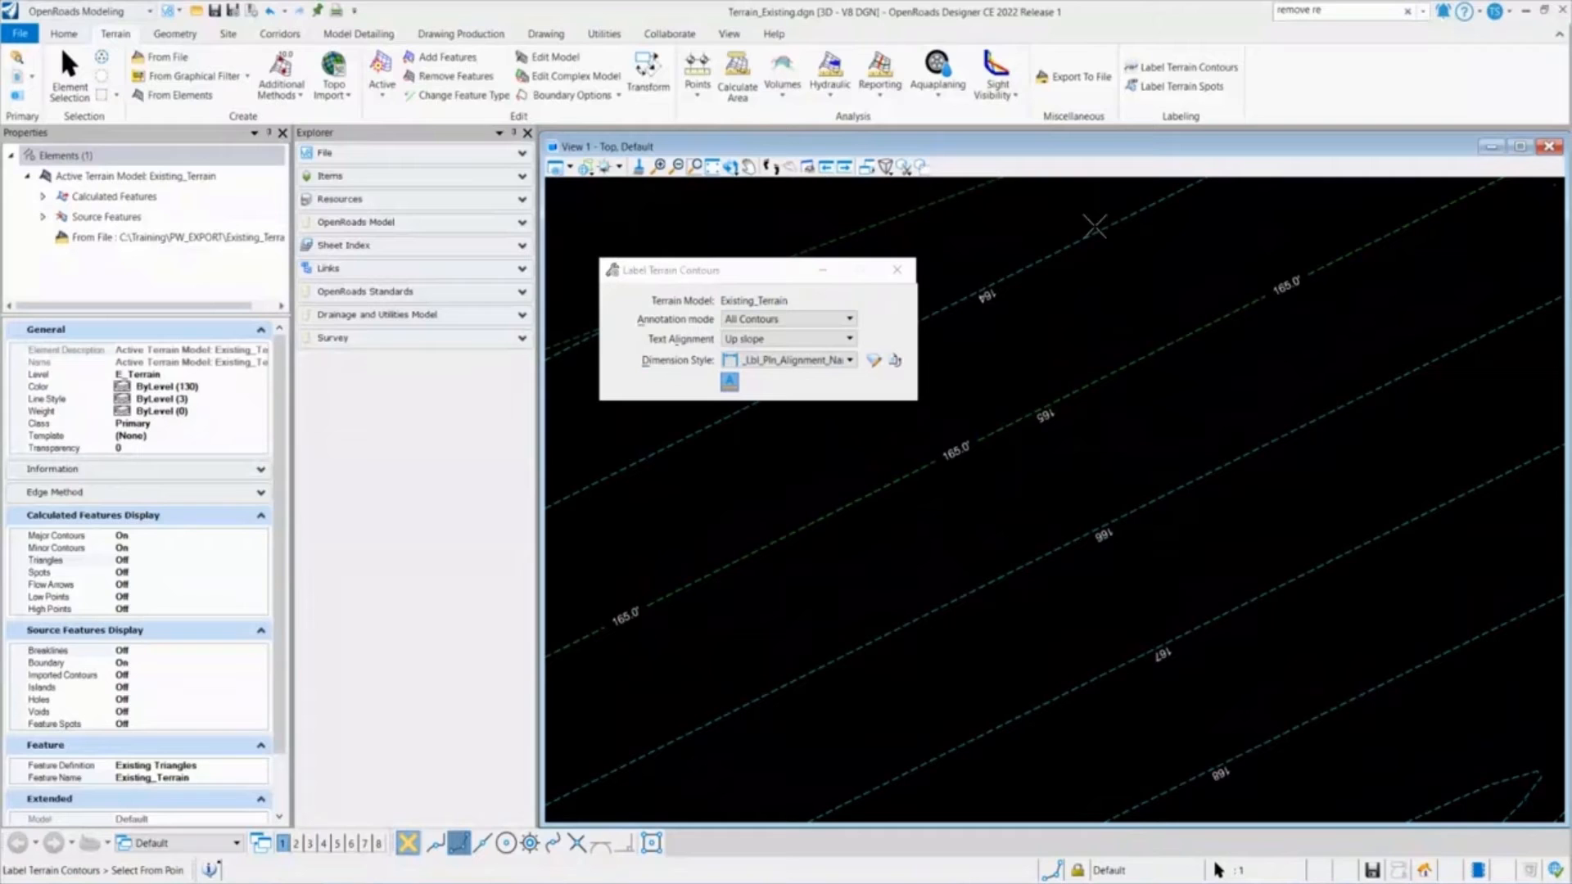
pyautogui.moveTo(1153, 548)
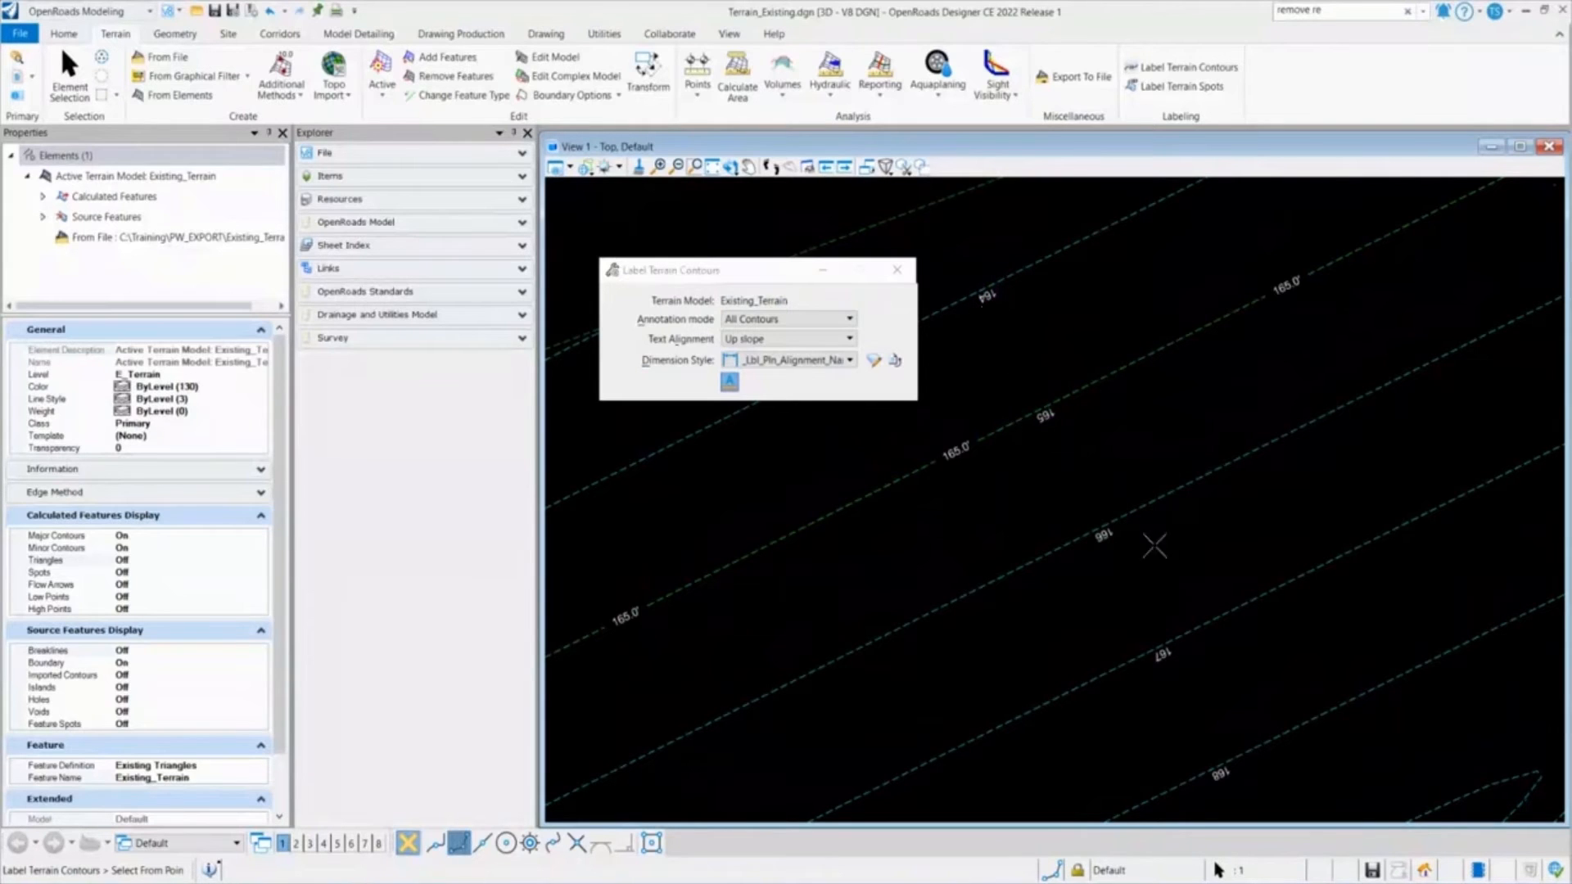
# - Change the contour label text alignment to Follow line
pyautogui.click(848, 337)
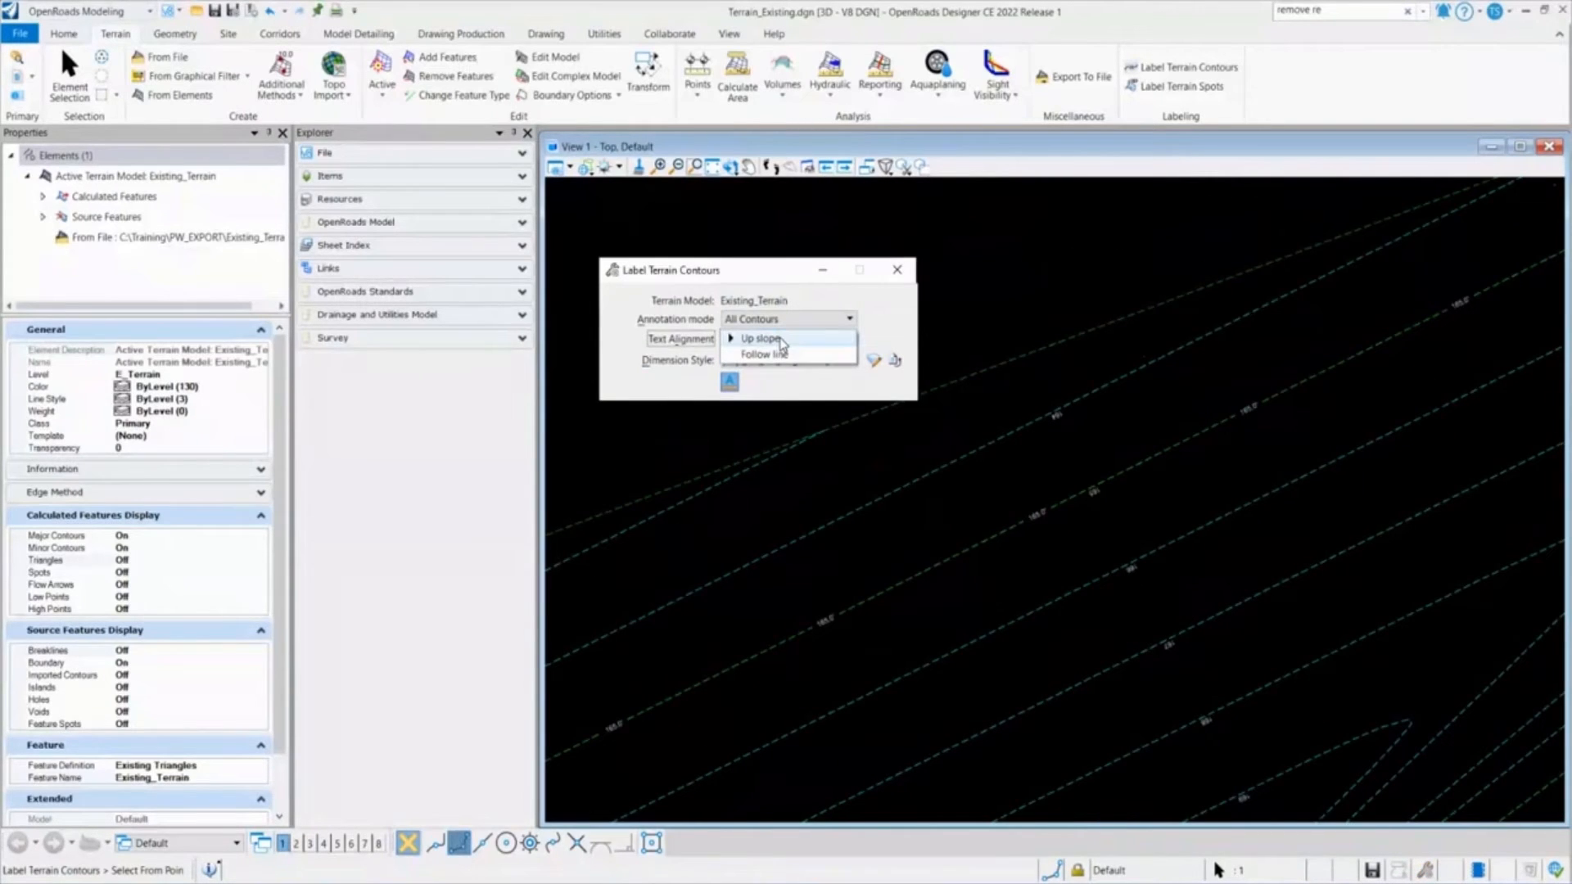
pyautogui.click(763, 354)
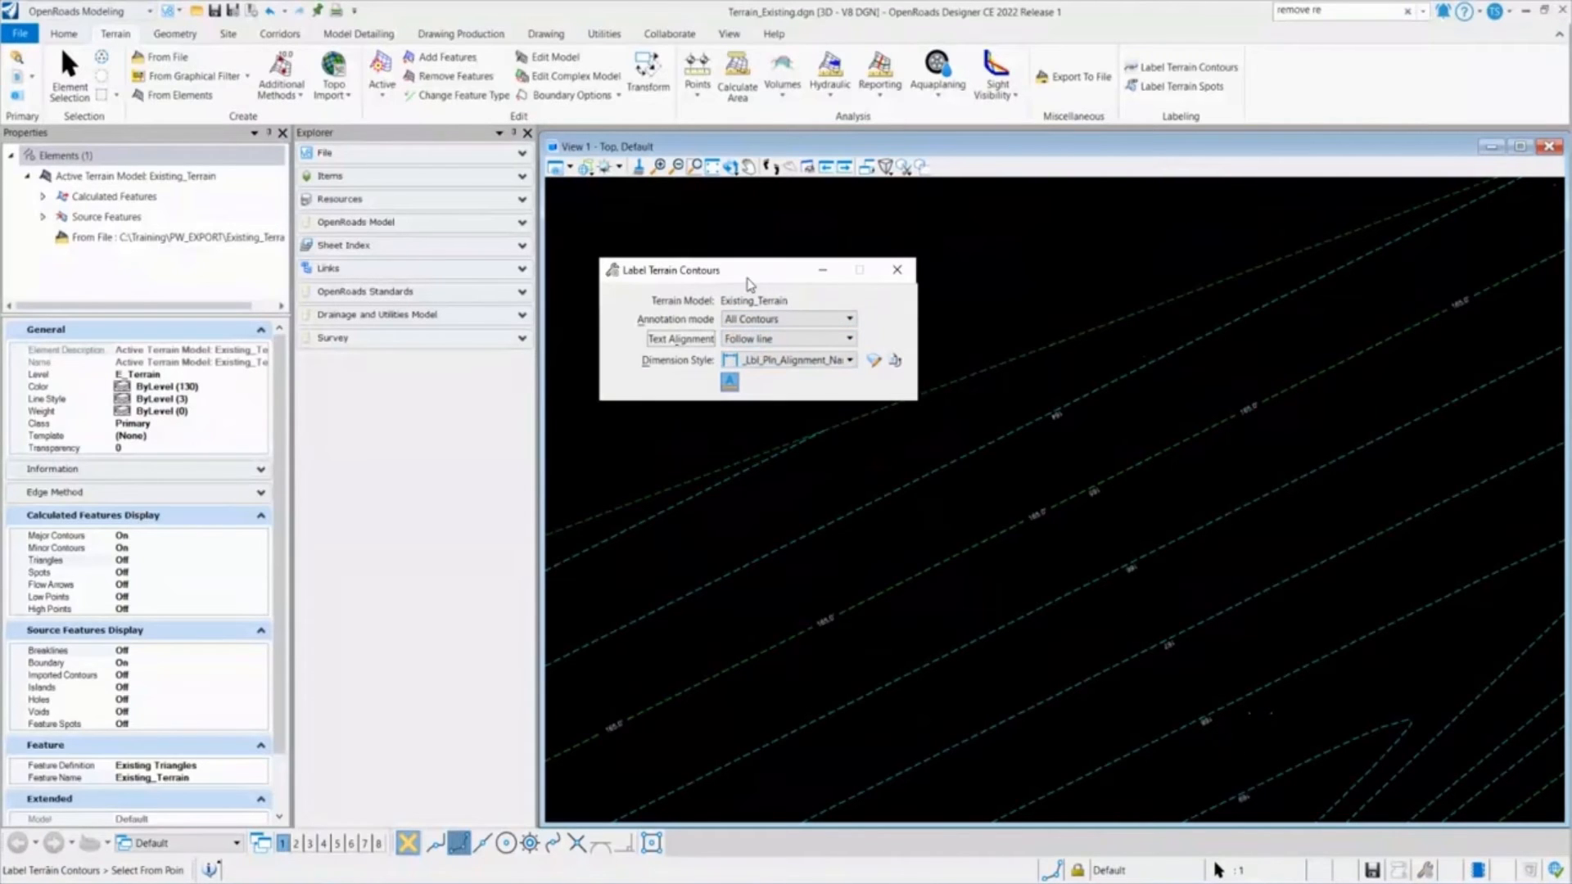
pyautogui.moveTo(747, 270); pyautogui.dragTo(722, 232)
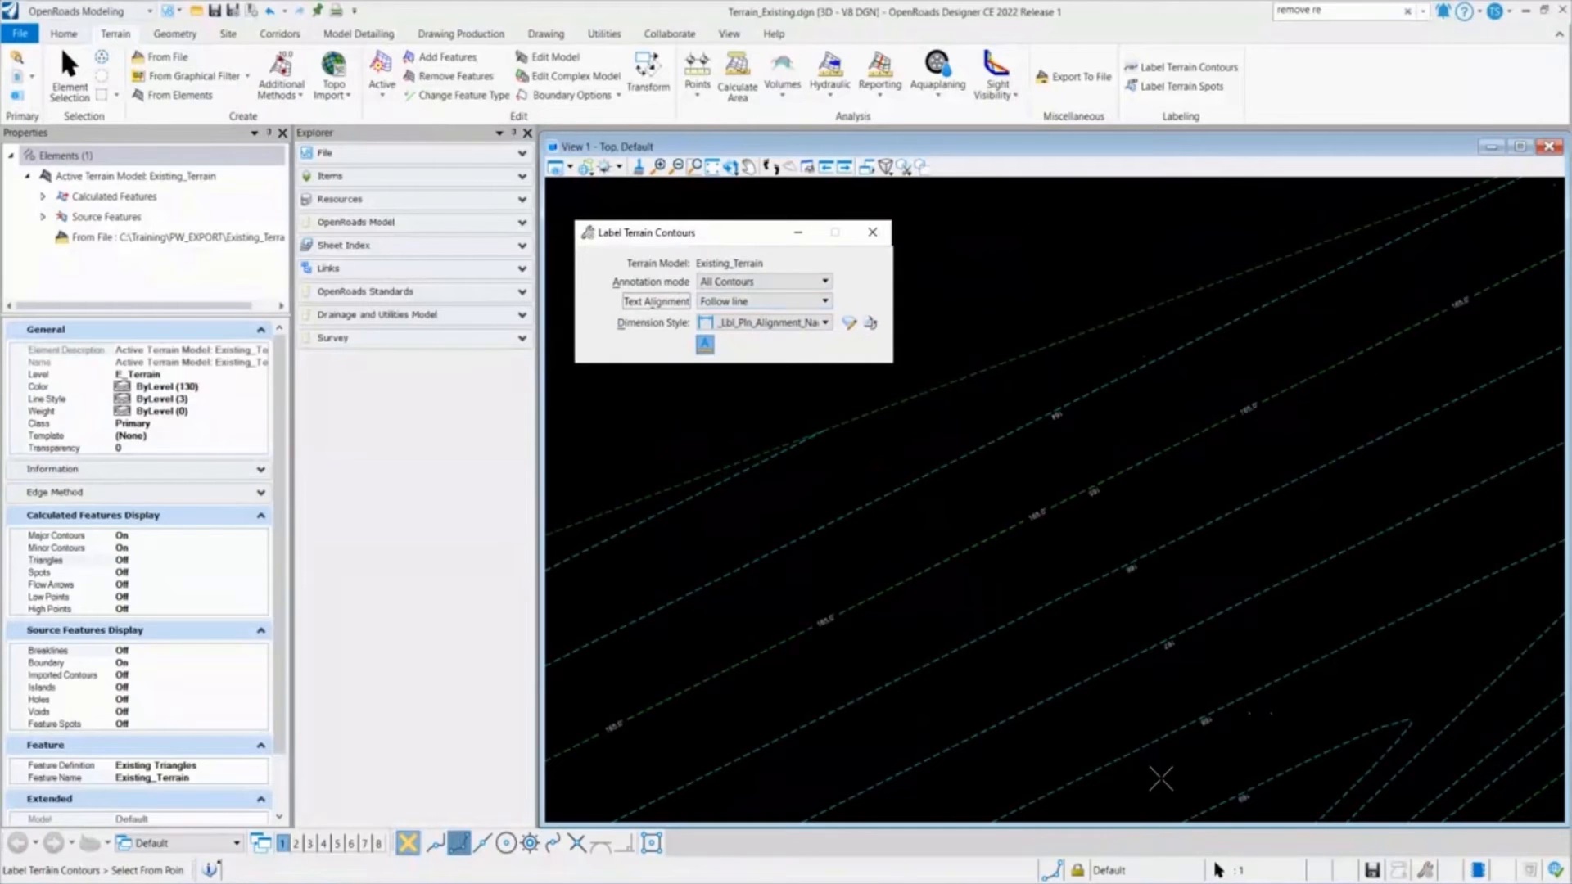
# - Start the follow line across the contours and keep the Follow line alignment
pyautogui.click(1162, 779)
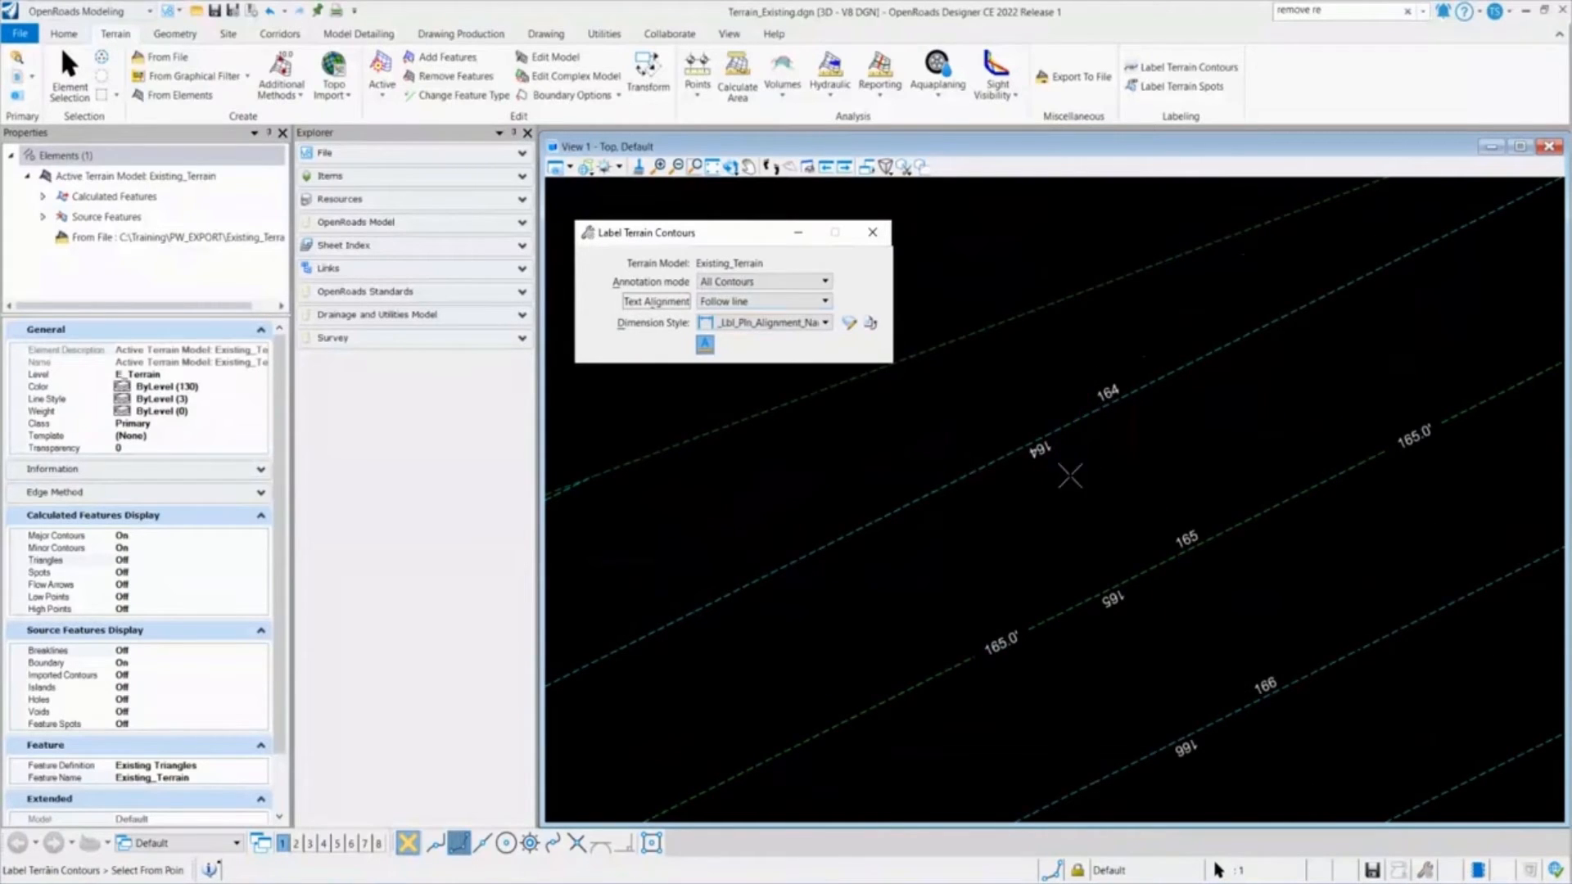
pyautogui.moveTo(1273, 347)
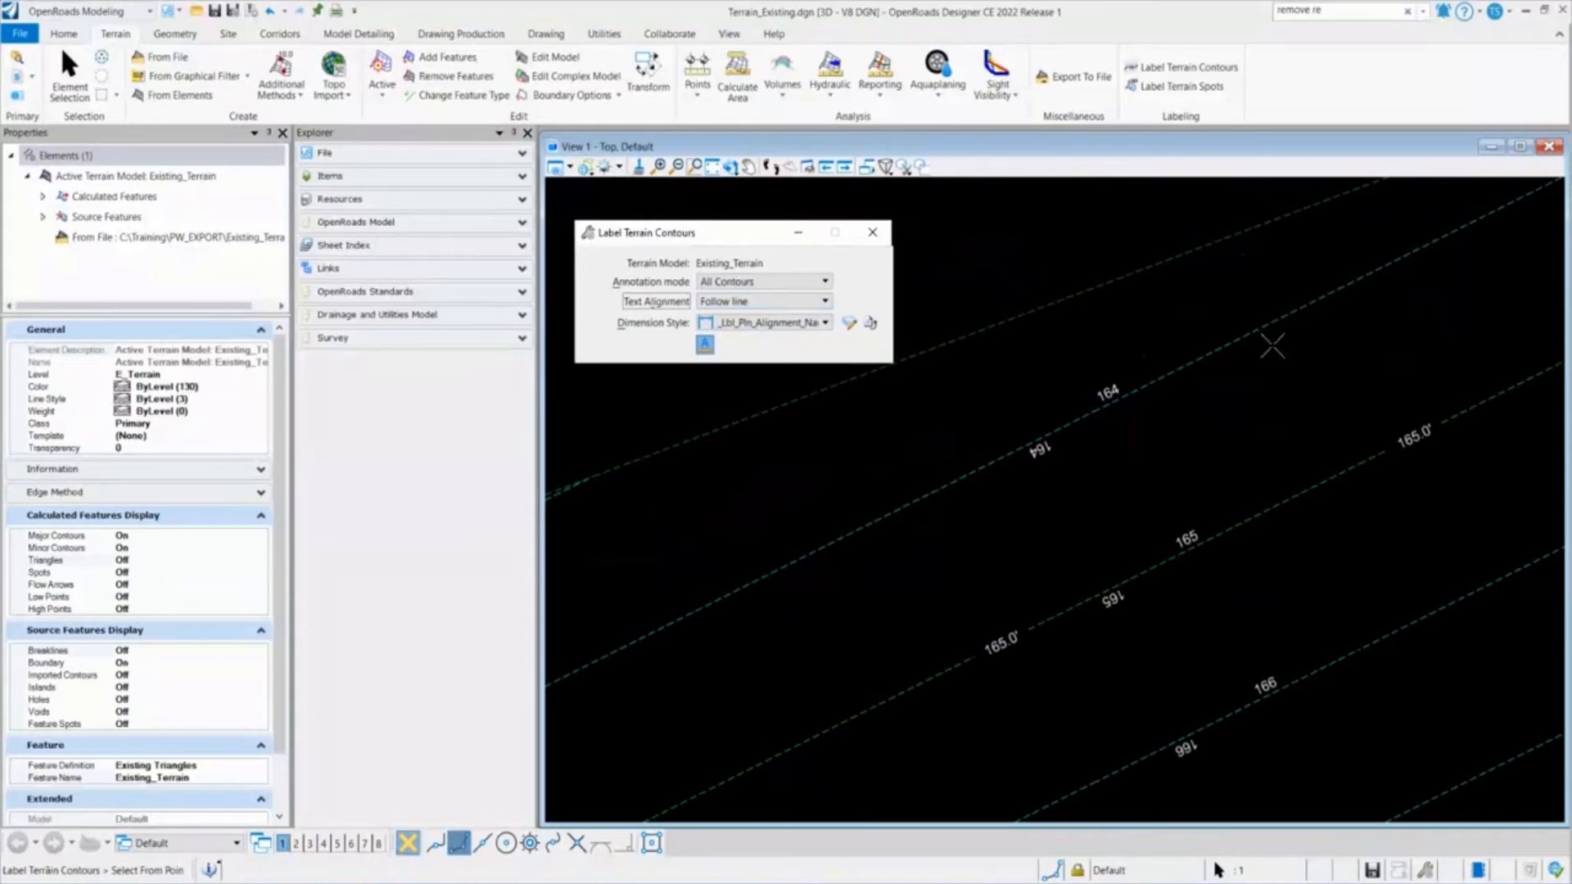
pyautogui.moveTo(1198, 554)
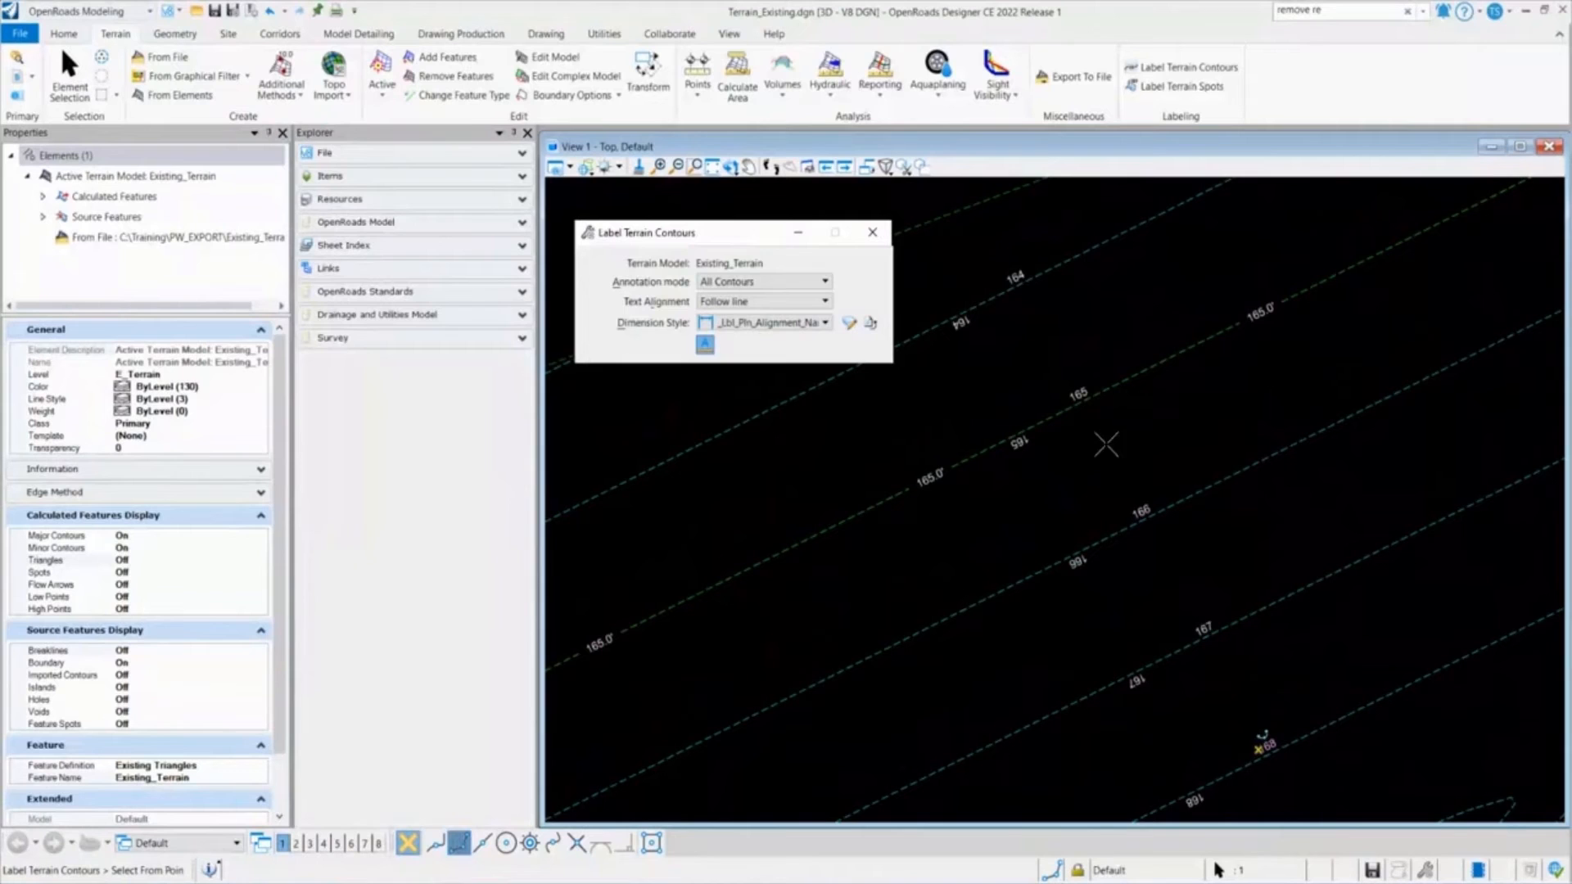
pyautogui.click(823, 282)
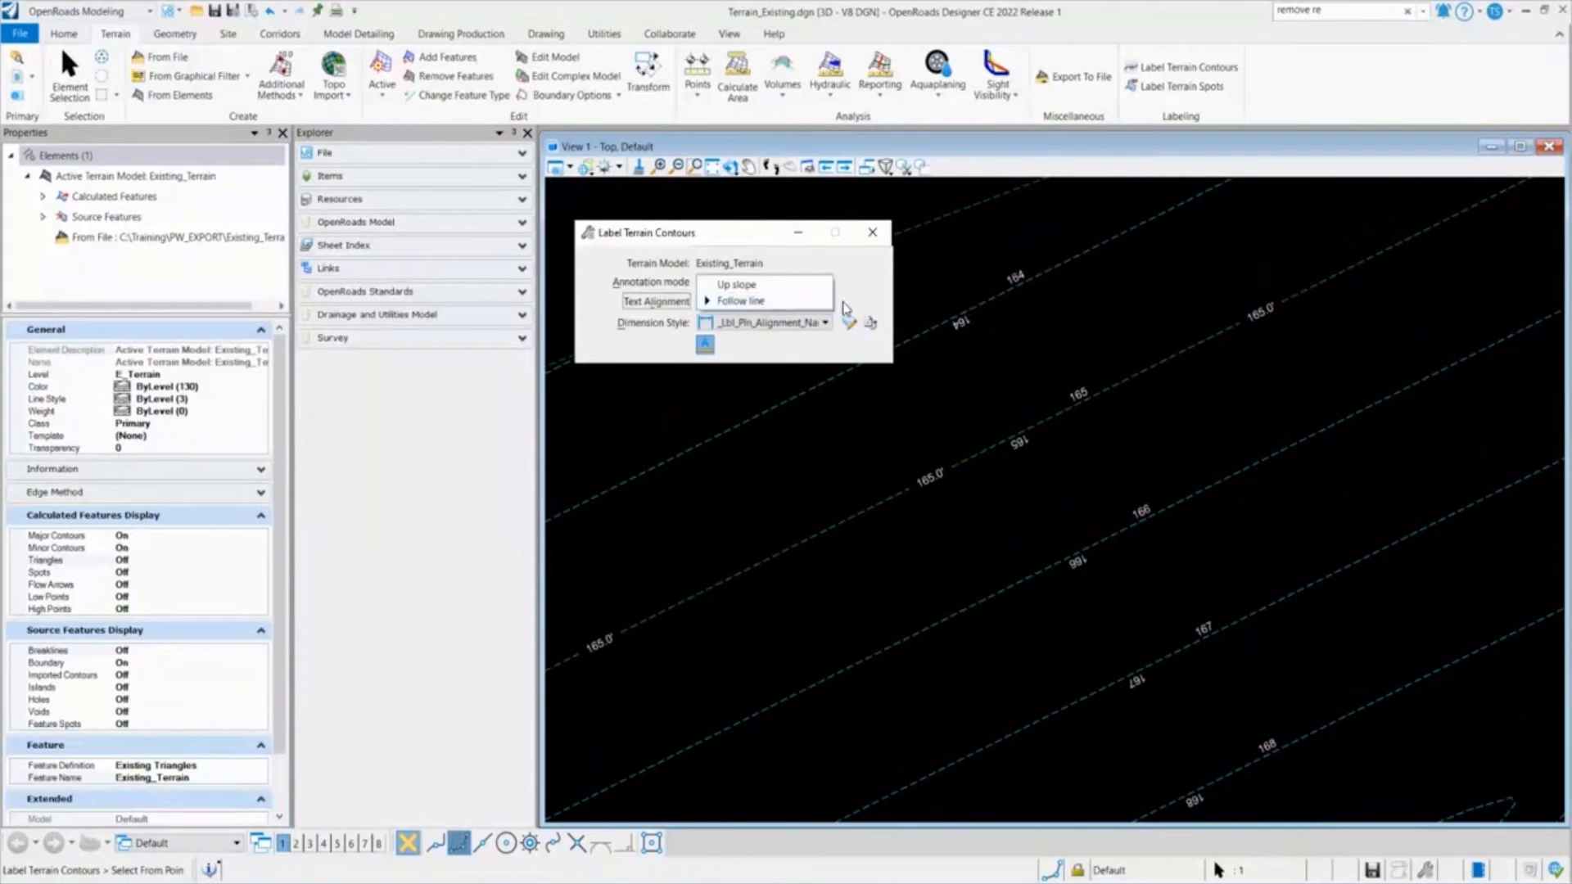
pyautogui.click(873, 232)
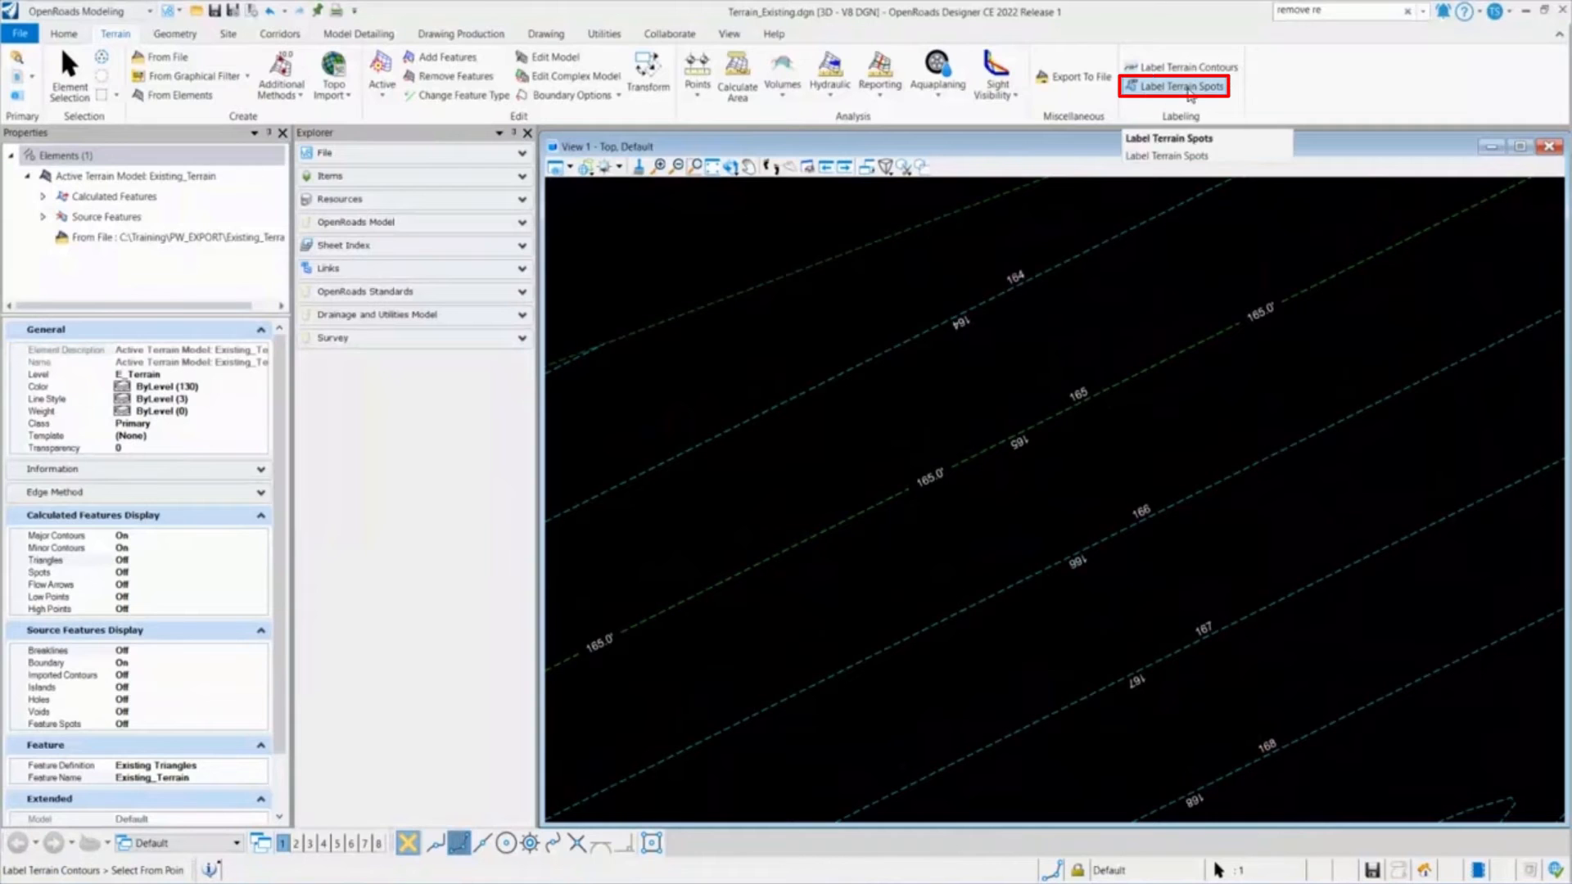
# - Select the terrain boundary and turn on Spots display in Quick Properties
pyautogui.click(1176, 87)
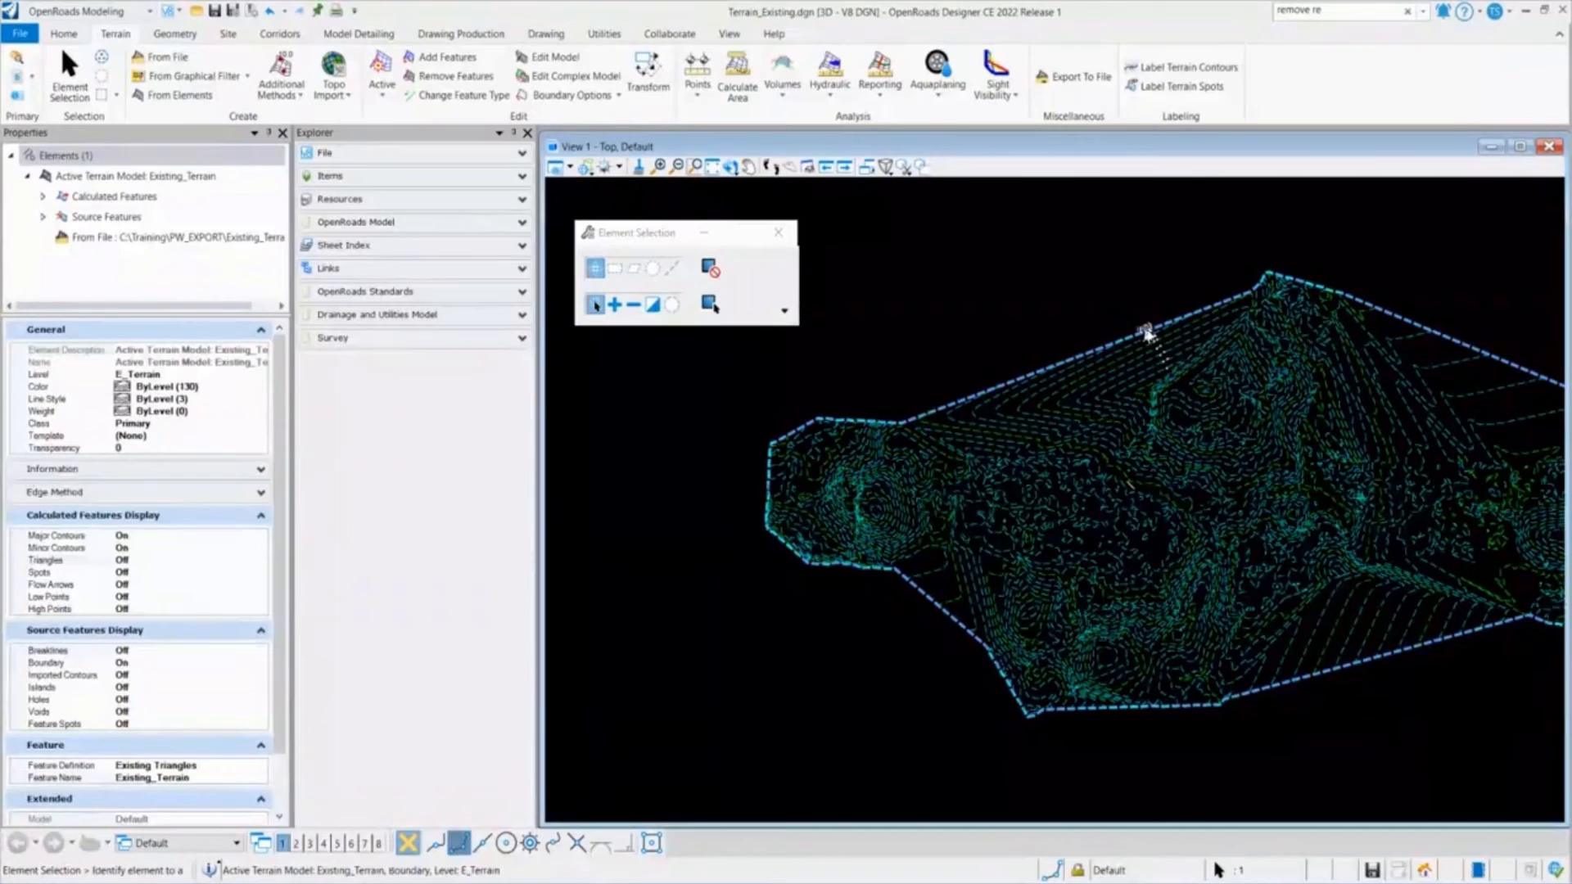
pyautogui.click(1146, 333)
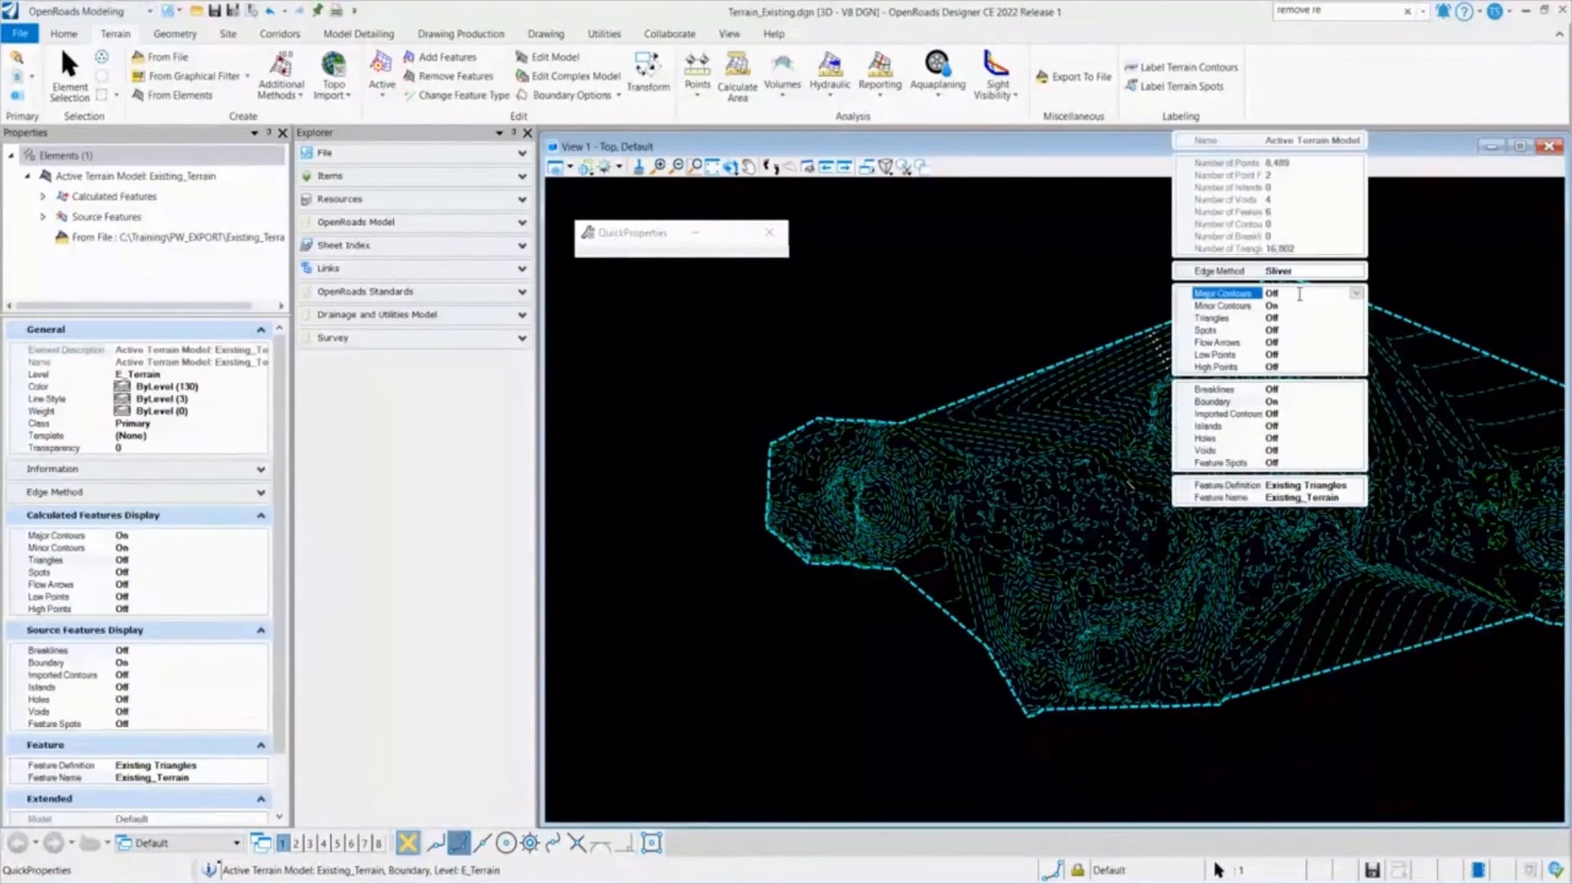
pyautogui.click(1273, 305)
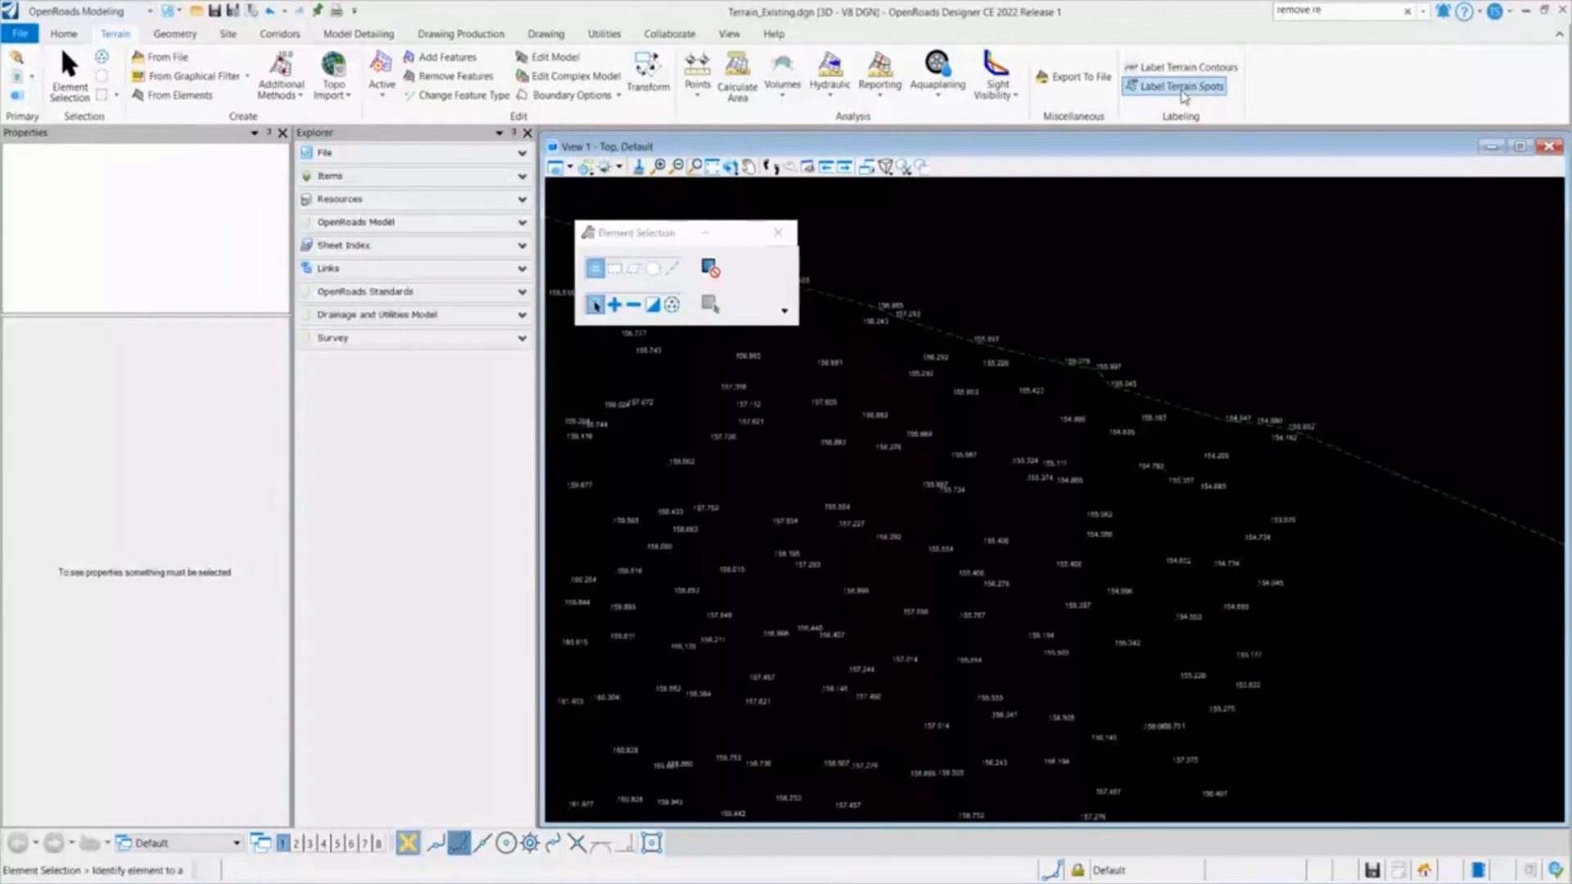
# - Start Label Terrain Spots on Existing_Terrain with Horizontal text rotation
pyautogui.click(1179, 85)
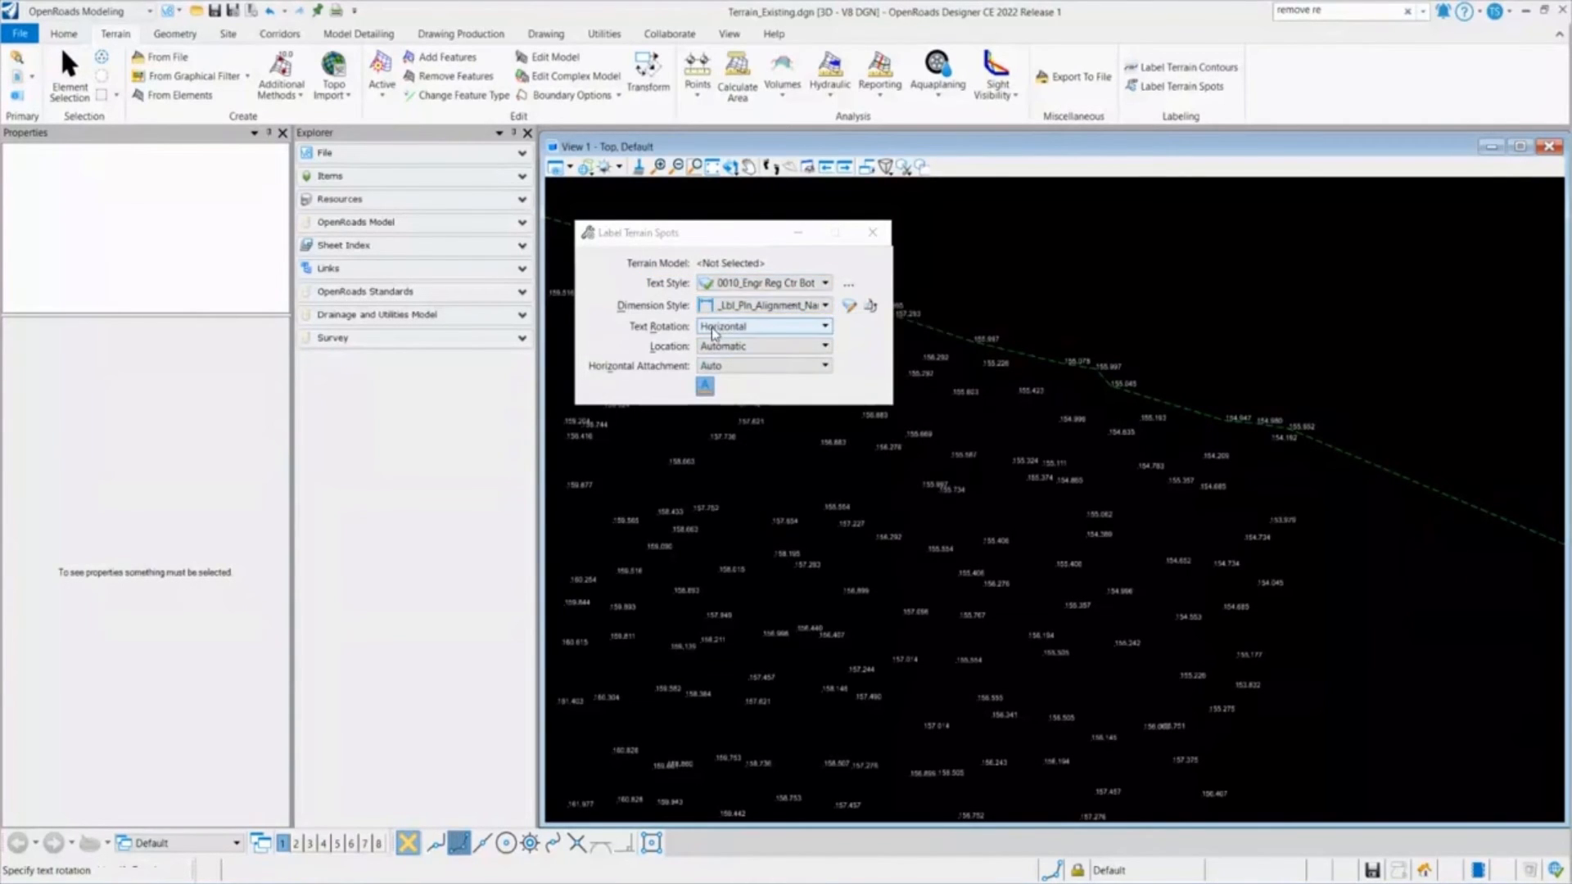
pyautogui.moveTo(731, 345)
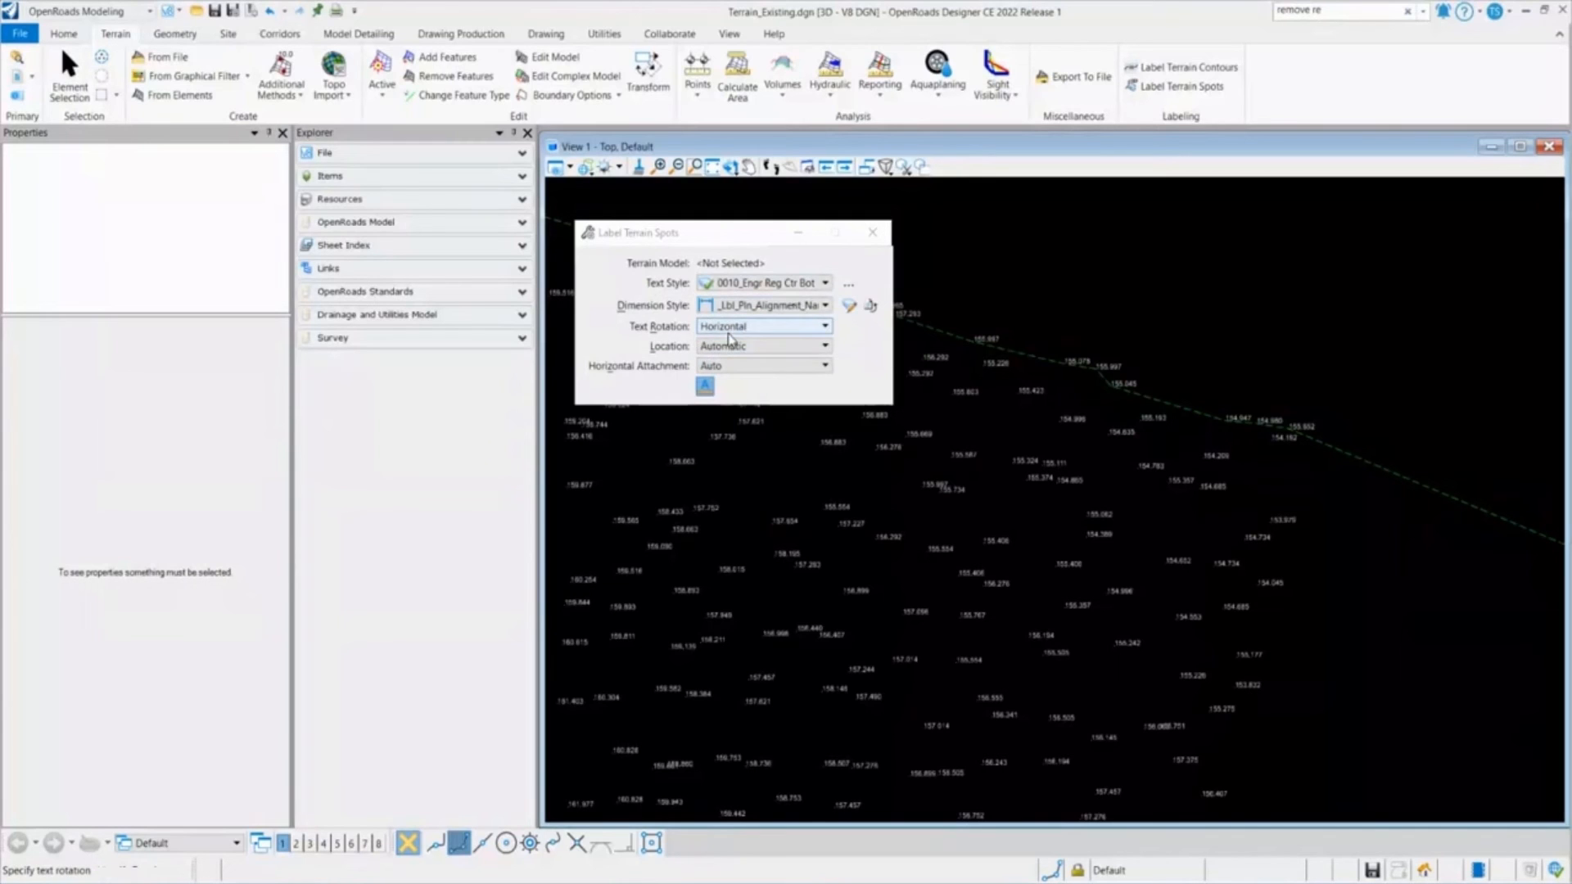
pyautogui.click(762, 326)
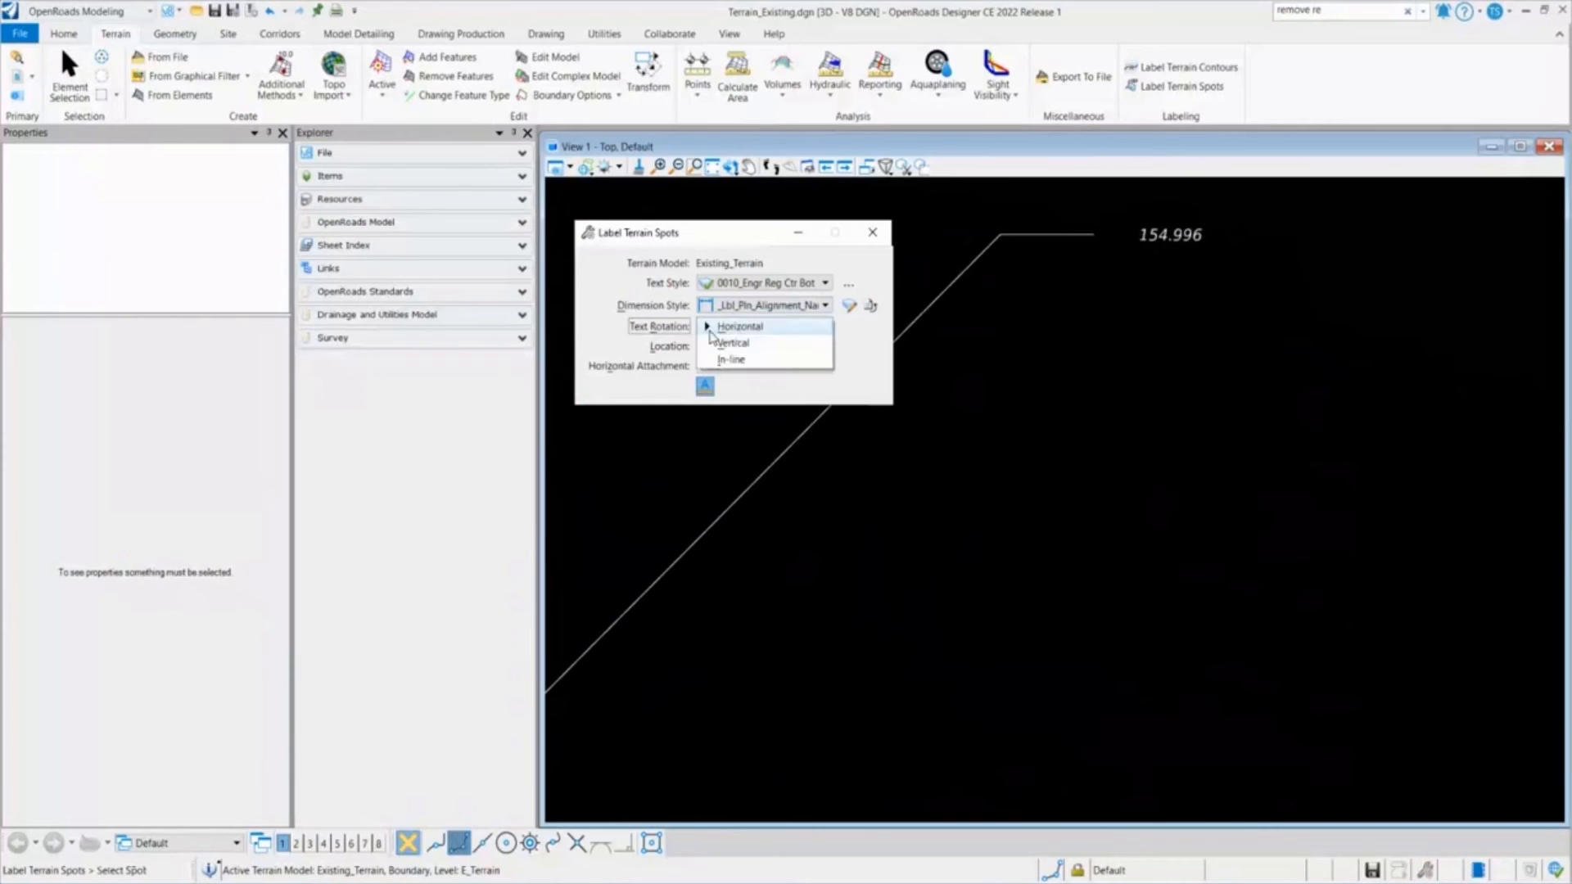
pyautogui.click(739, 325)
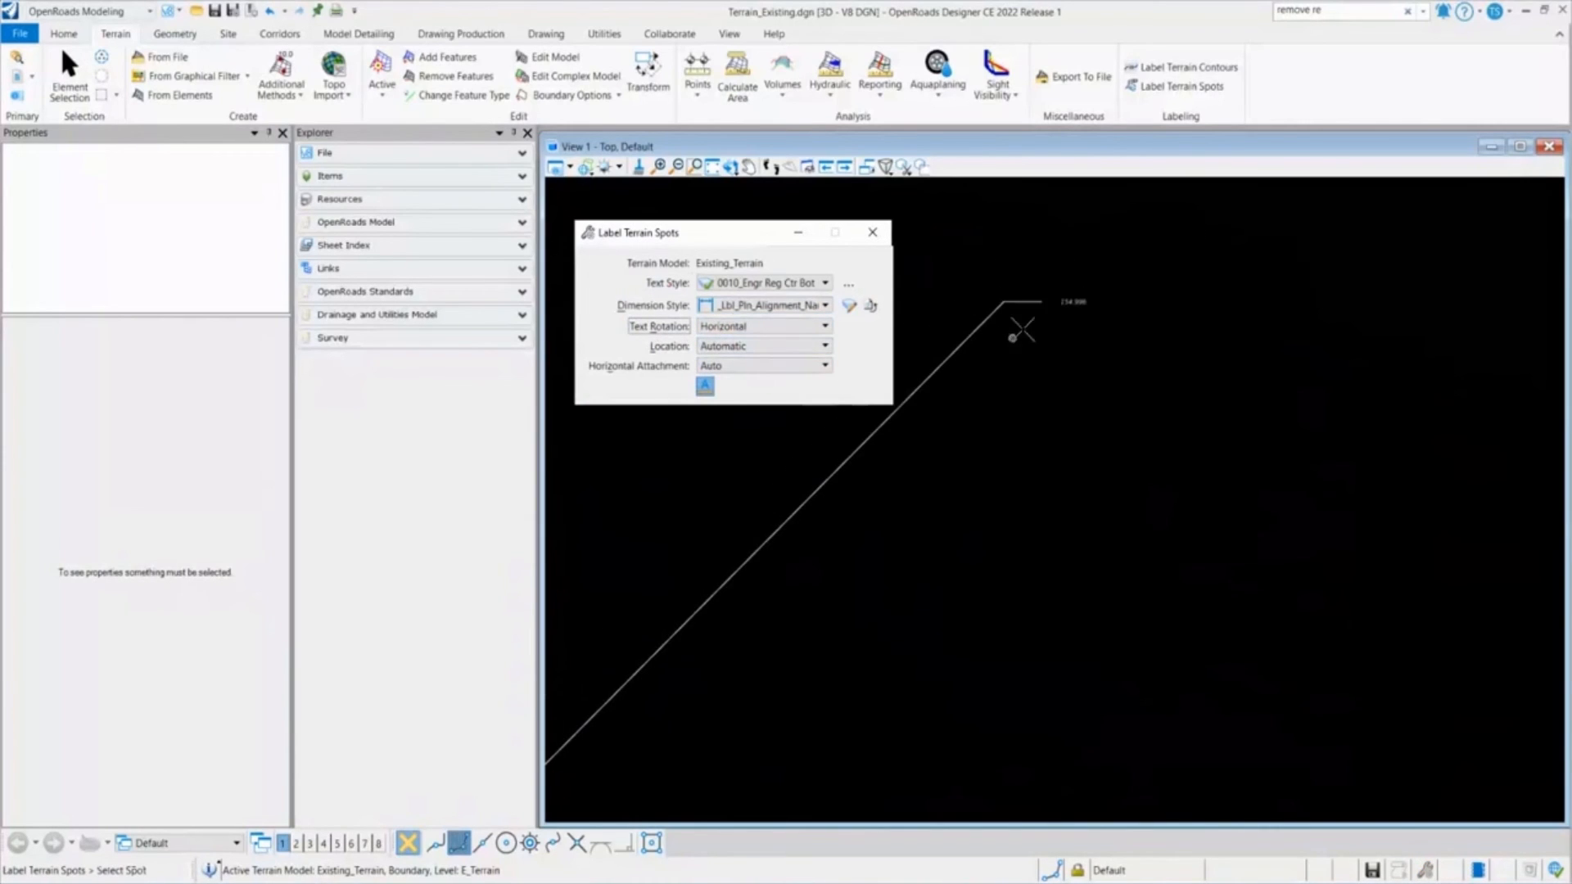
# - Place the horizontal 154.996 spot label and change Text Rotation to Vertical
pyautogui.click(1022, 331)
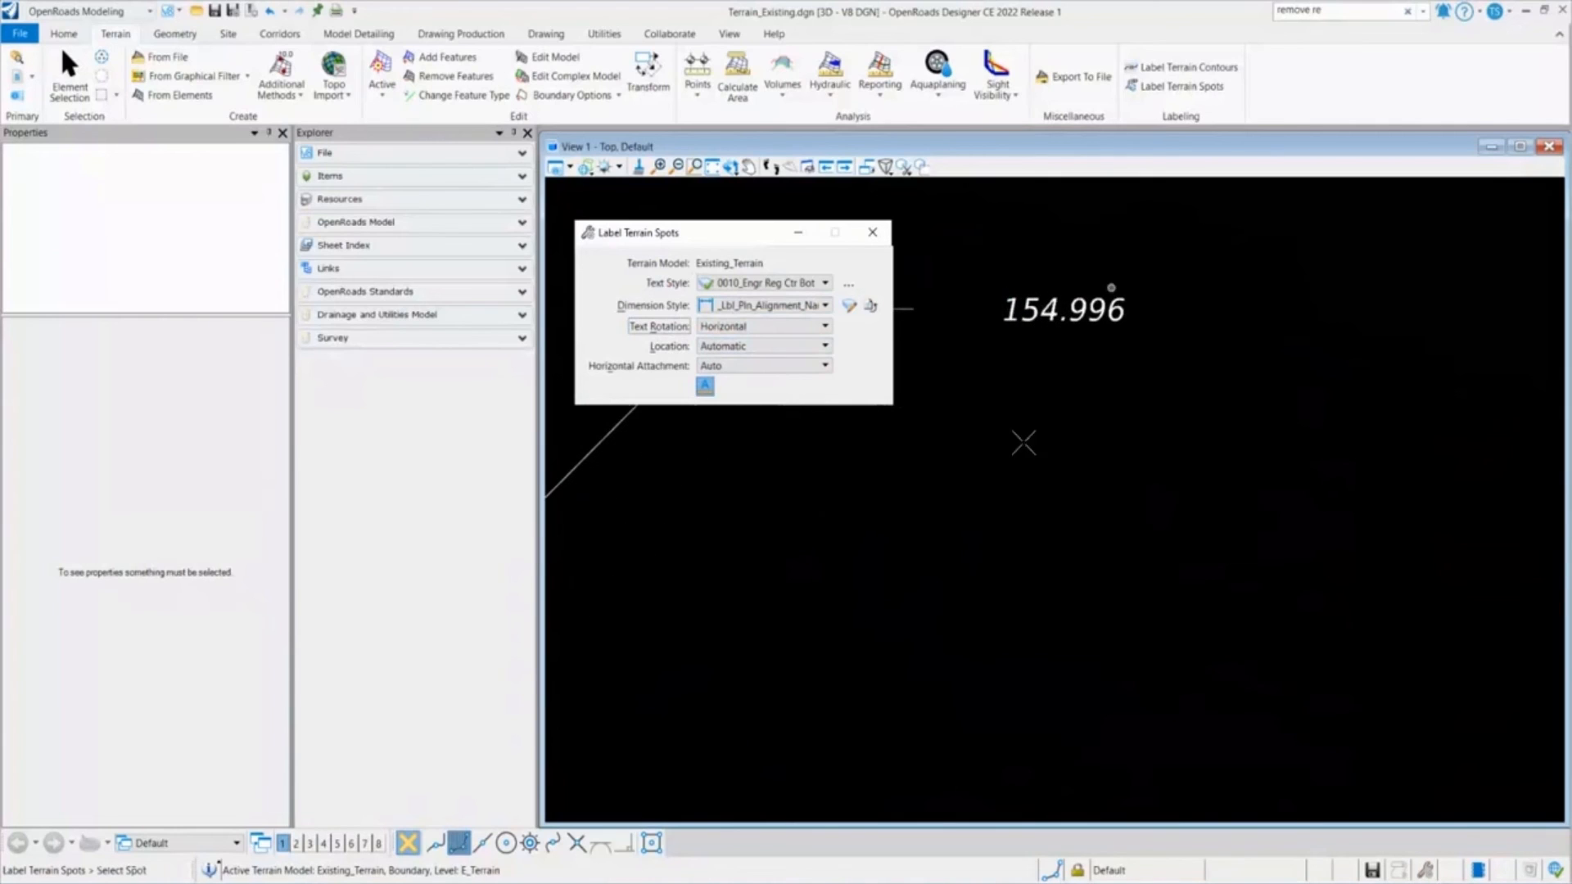
pyautogui.click(824, 325)
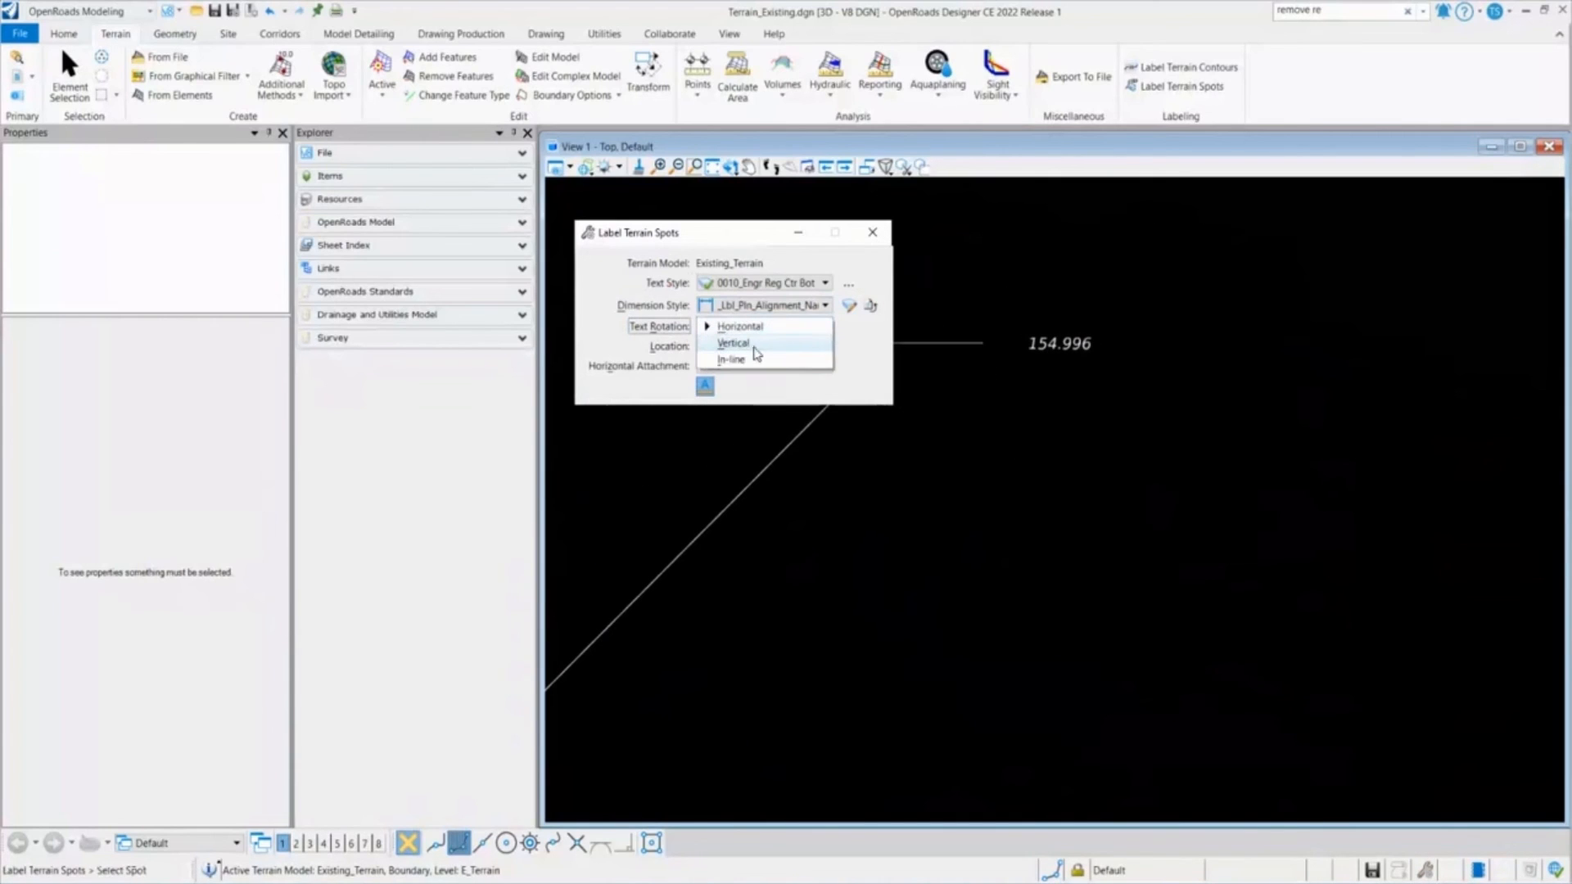
pyautogui.click(734, 342)
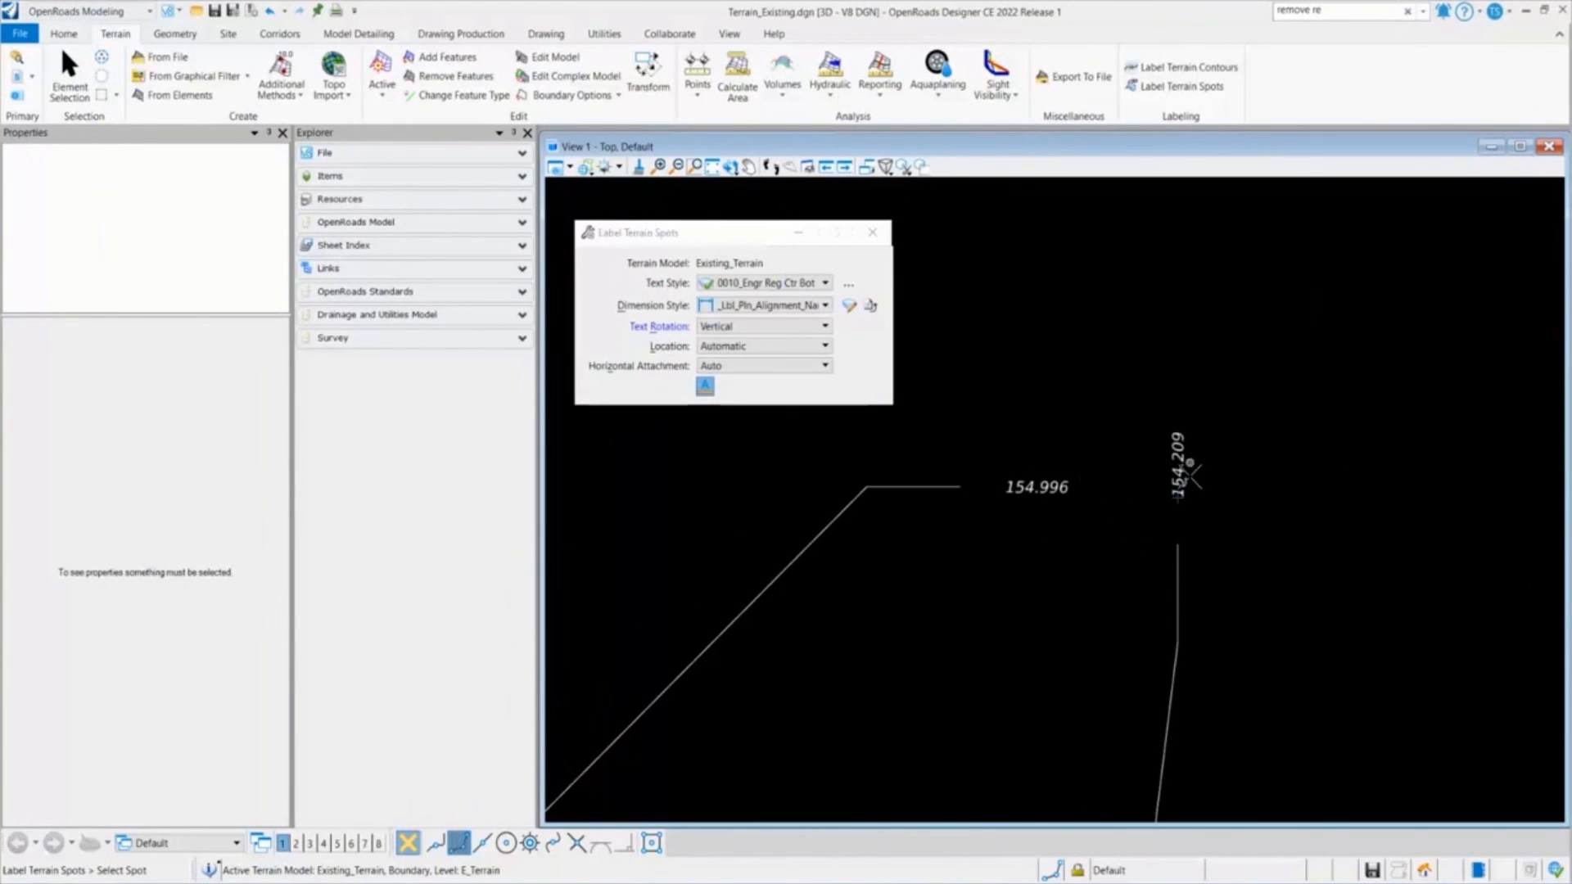
# - Place the vertical 154.209 spot label beside the horizontal one
pyautogui.click(1181, 475)
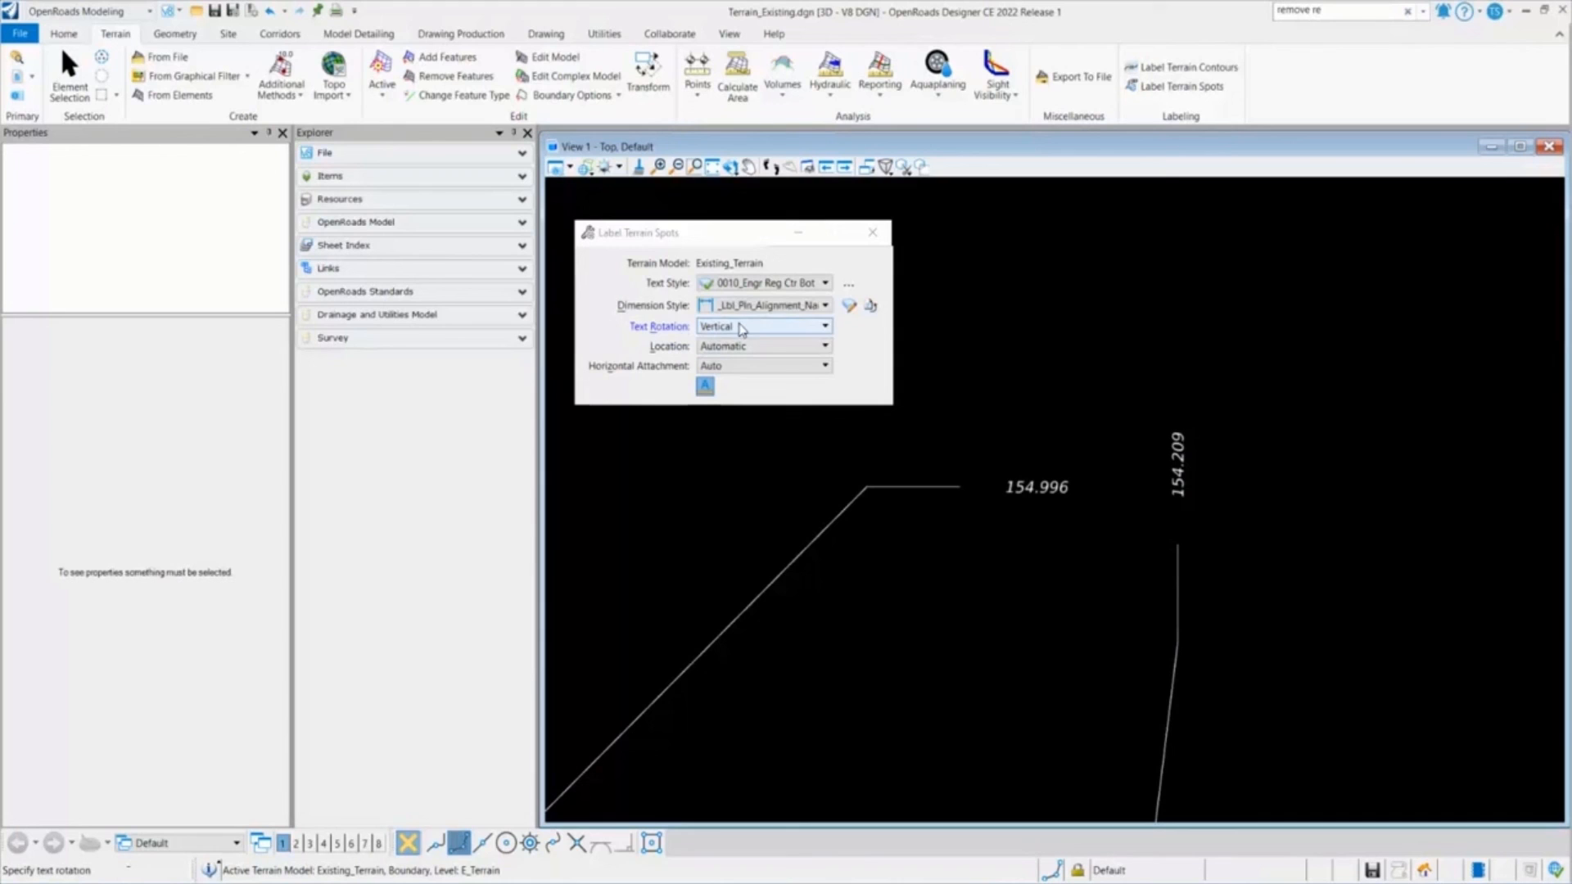
pyautogui.click(823, 326)
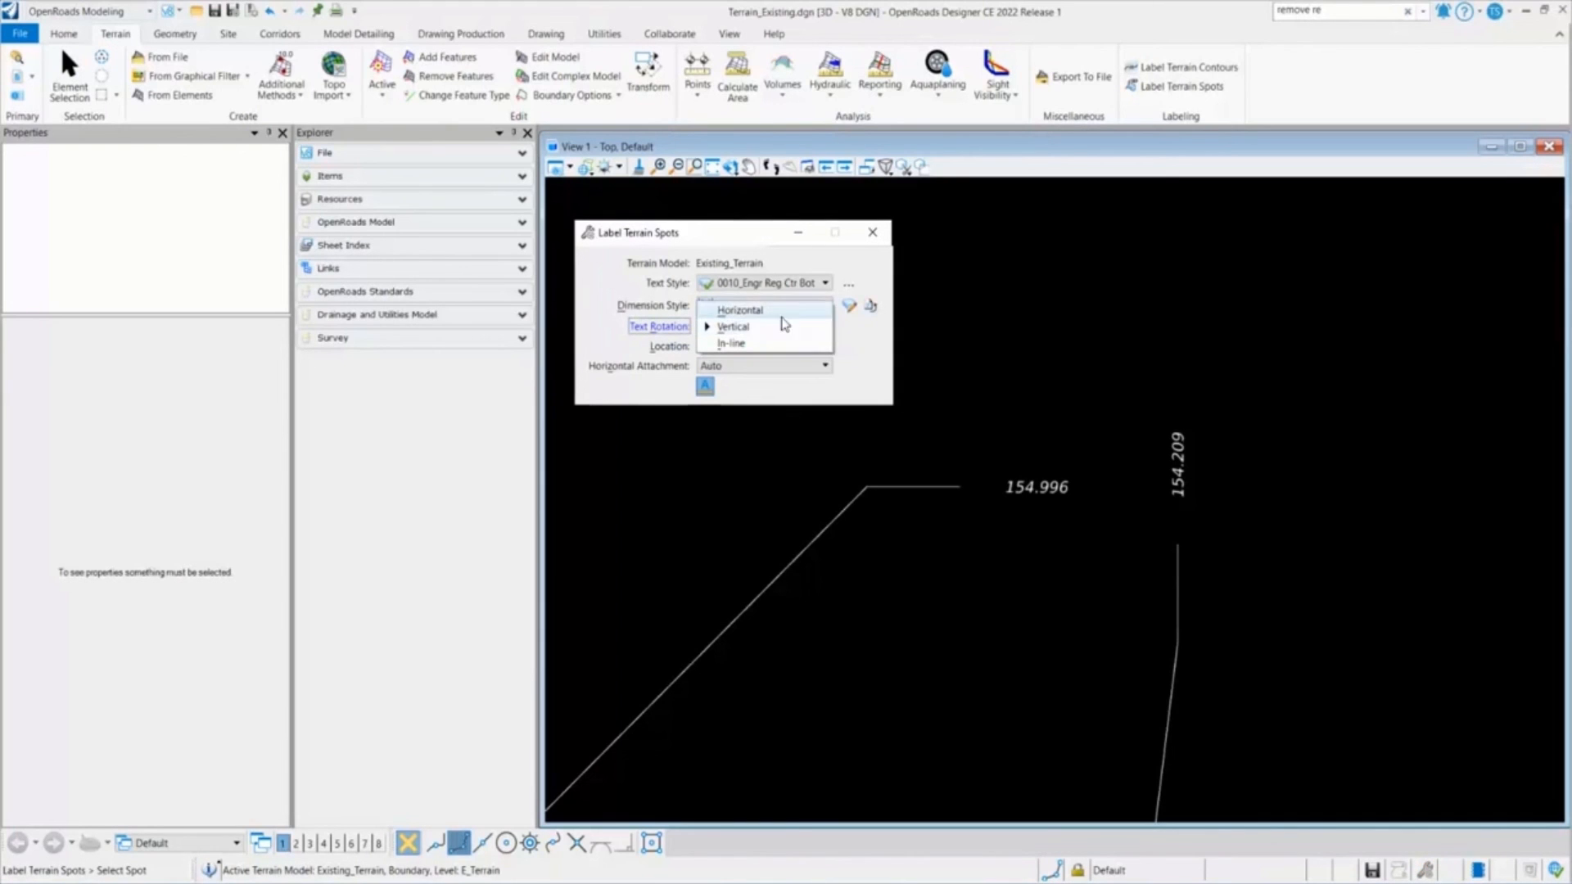